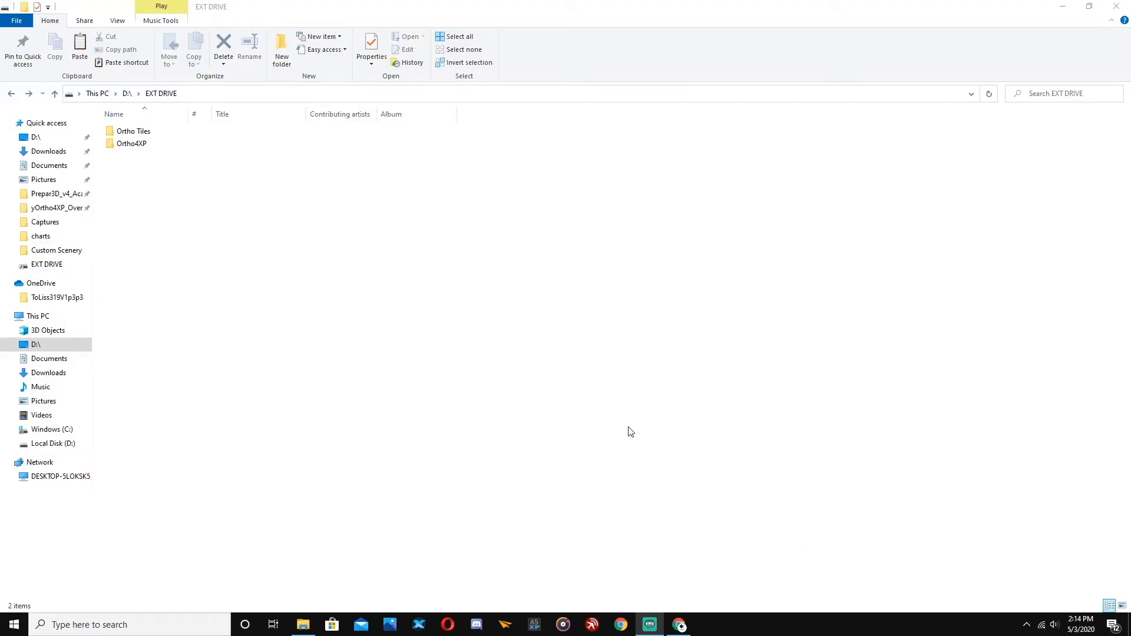
{"action": "mouse_move", "coordinate": [624, 377]}
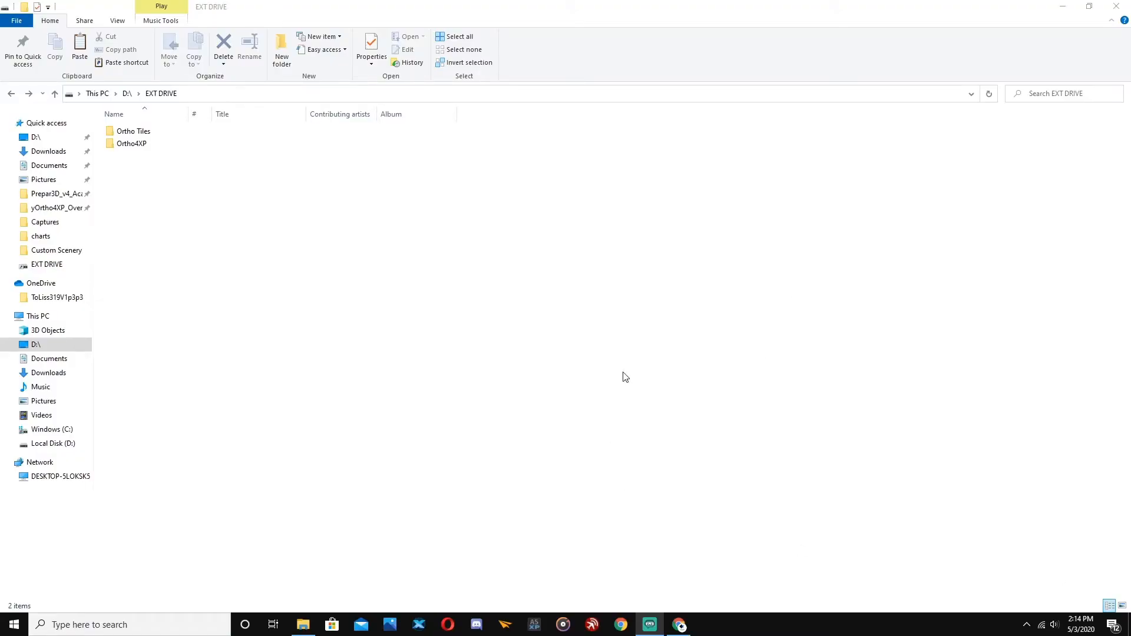
{"action": "mouse_move", "coordinate": [623, 377]}
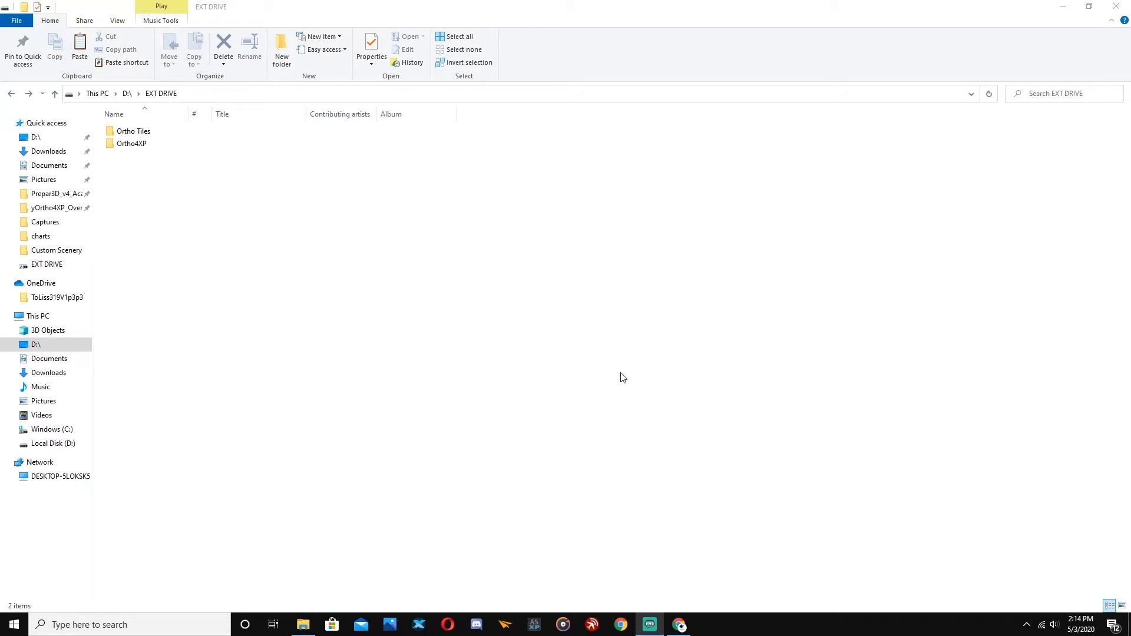
{"action": "mouse_move", "coordinate": [243, 265]}
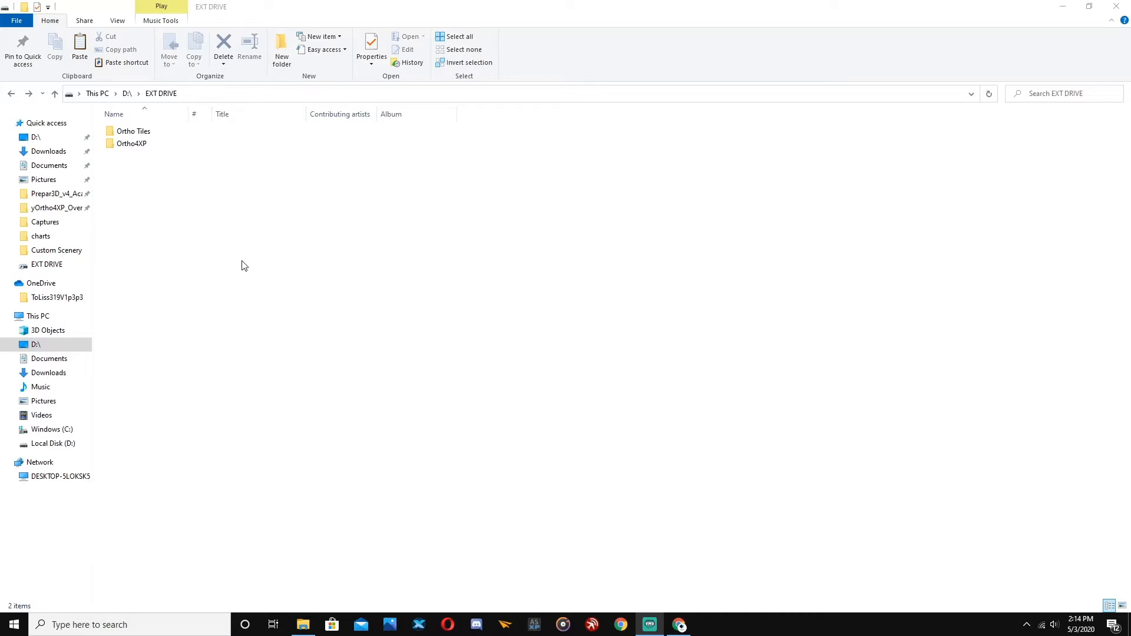
- Browse into Ortho4XP\Binary and select the Ortho4XP_v130 application
{"action": "left_click", "coordinate": [131, 142]}
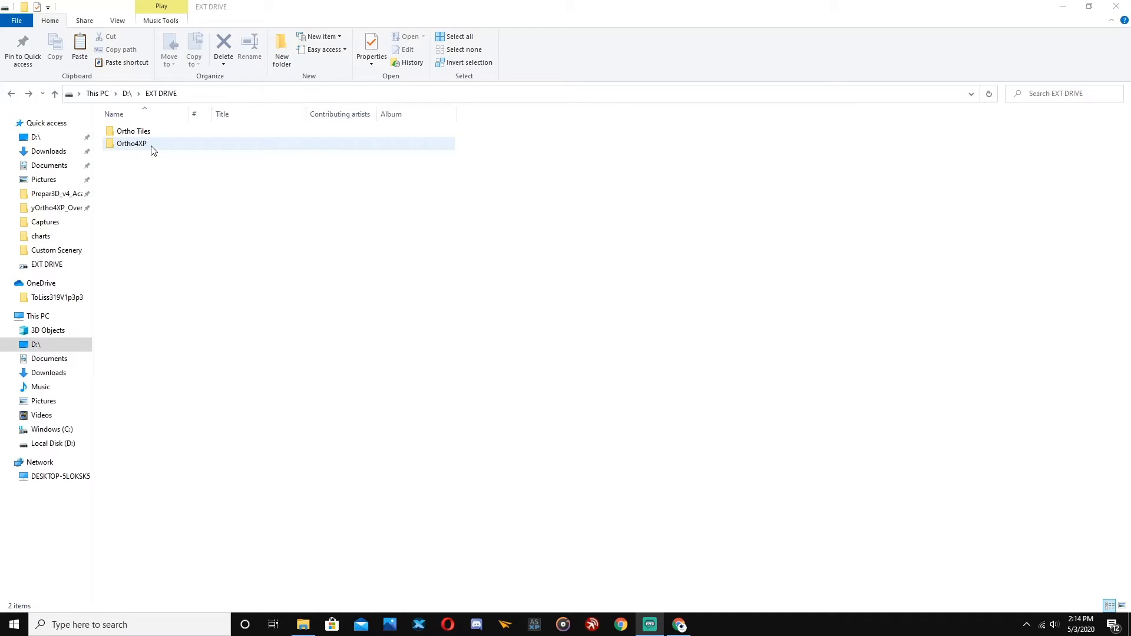
{"action": "mouse_move", "coordinate": [156, 152]}
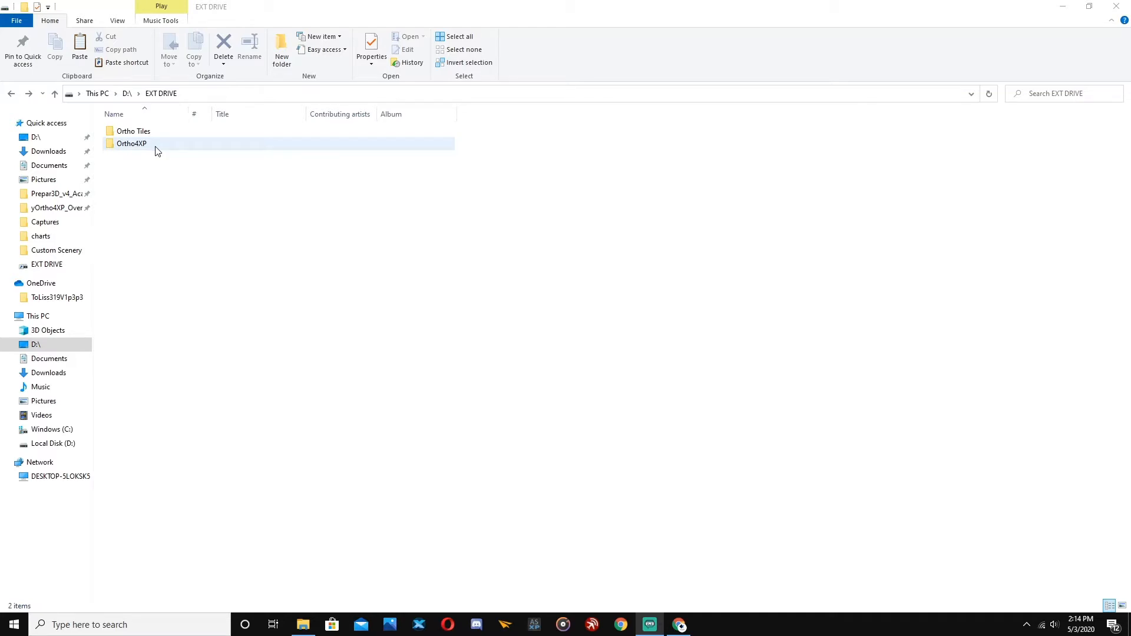
{"action": "double_click", "coordinate": [131, 142]}
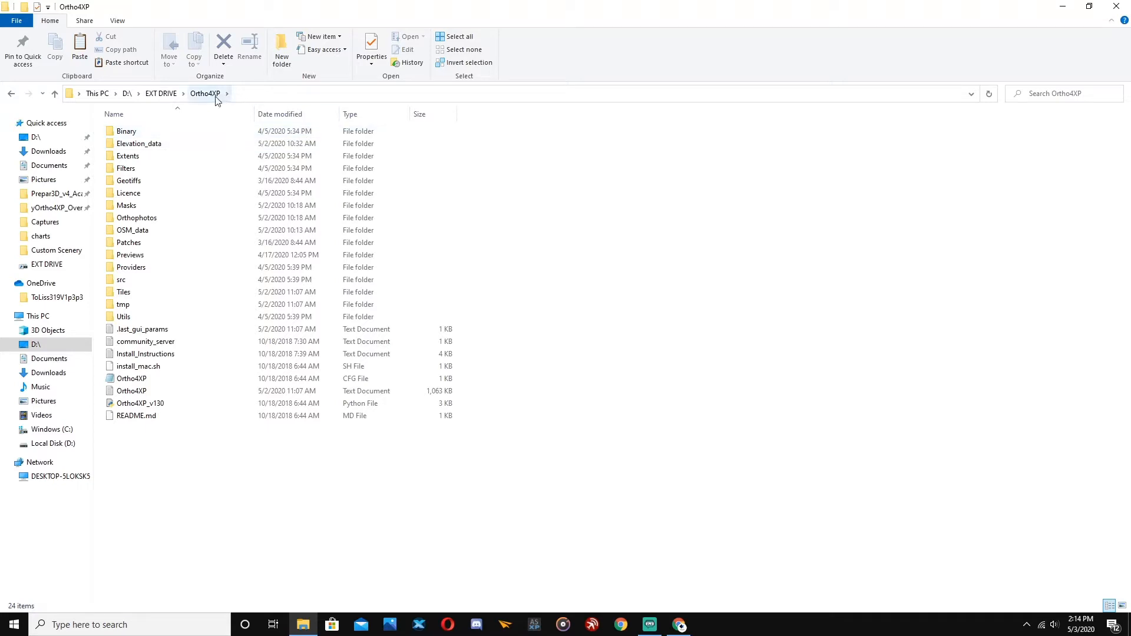
{"action": "double_click", "coordinate": [126, 131]}
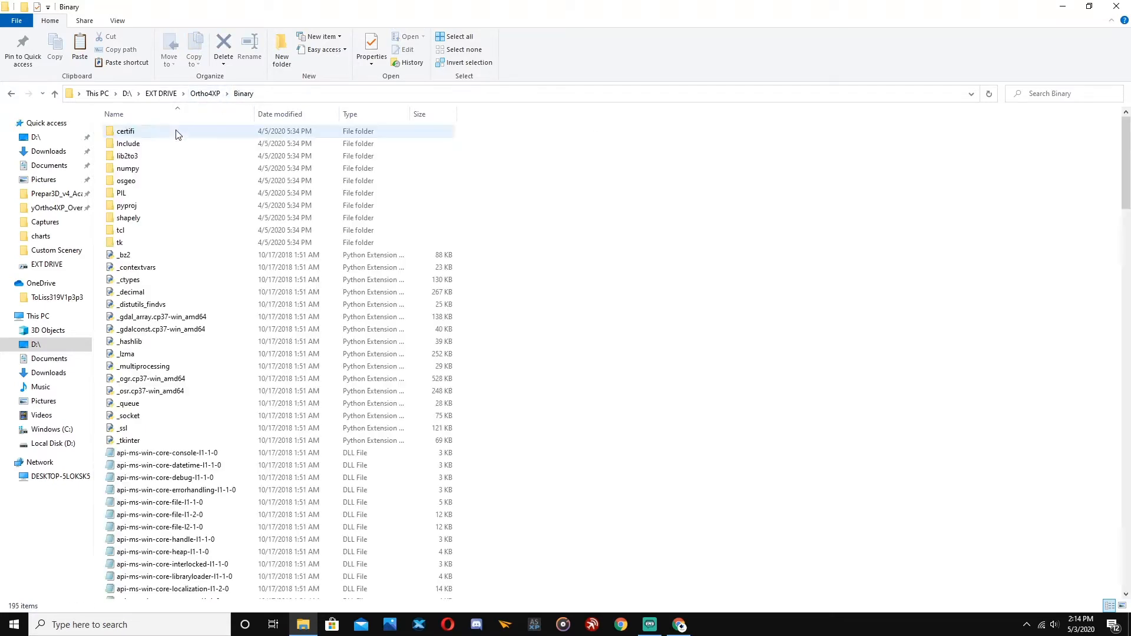
{"action": "scroll", "scroll_direction": "down", "scroll_amount": 3}
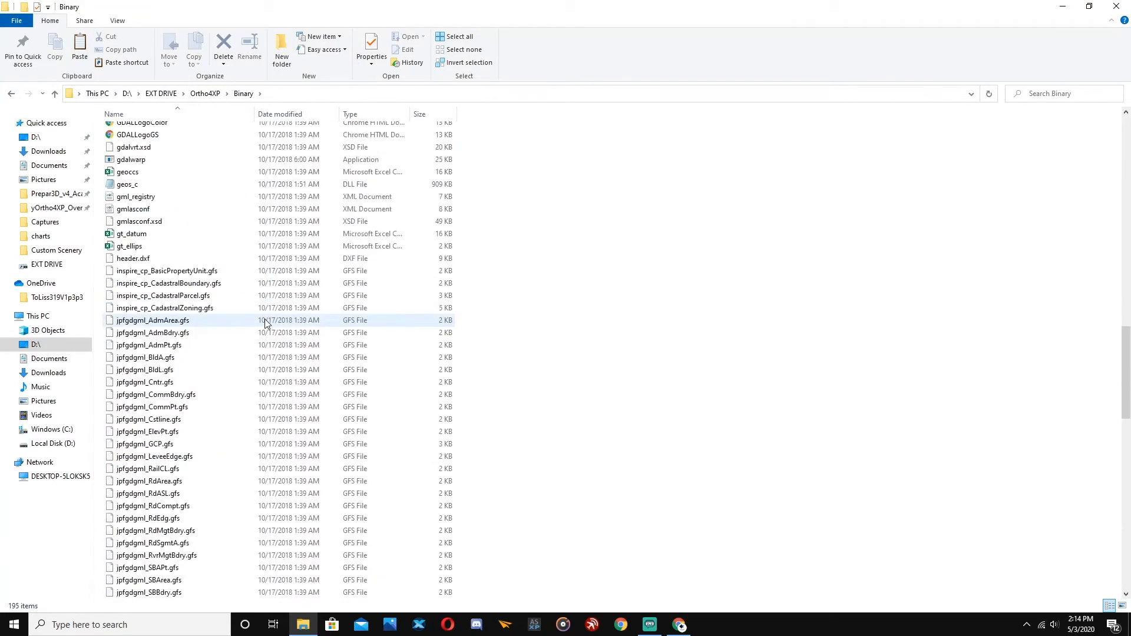
{"action": "scroll", "scroll_direction": "down", "scroll_amount": 3}
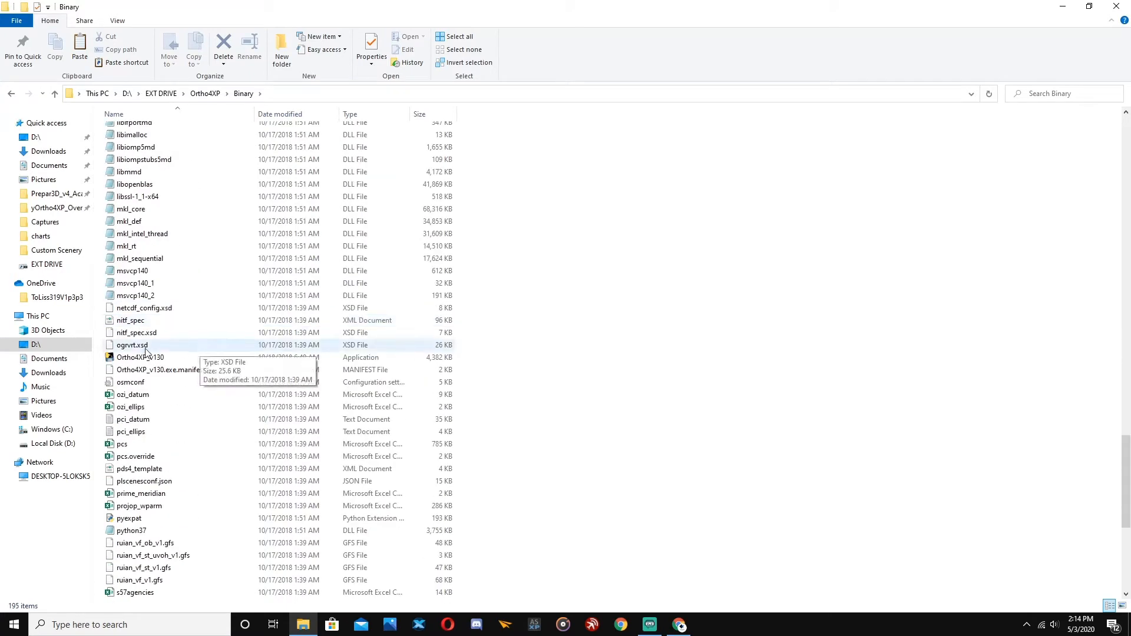
{"action": "mouse_move", "coordinate": [143, 360]}
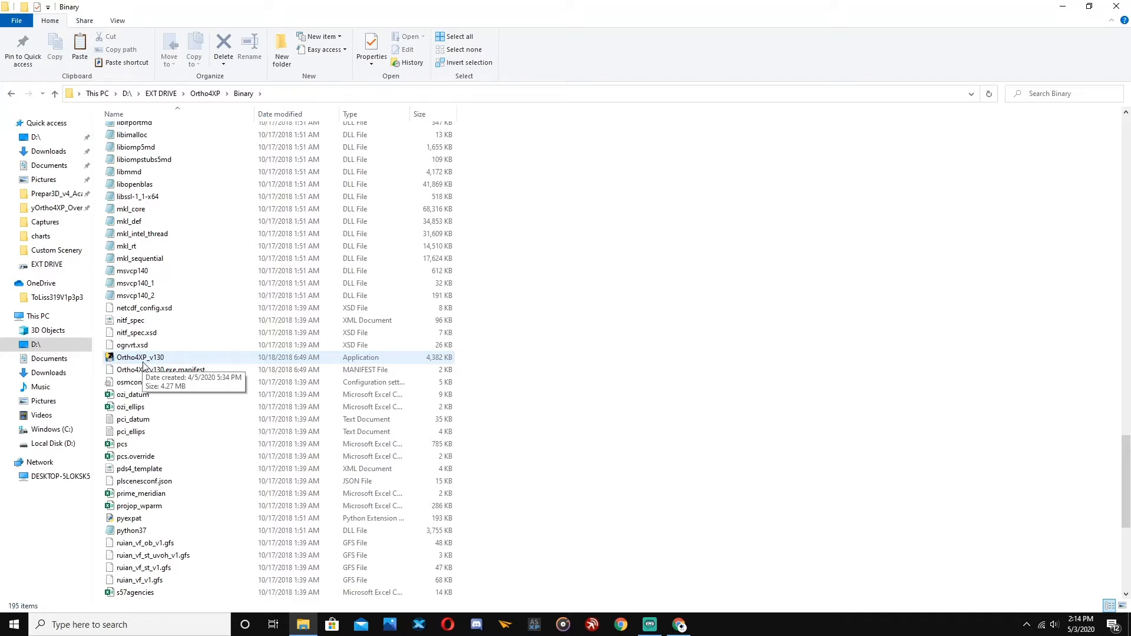
{"action": "left_click", "coordinate": [140, 357]}
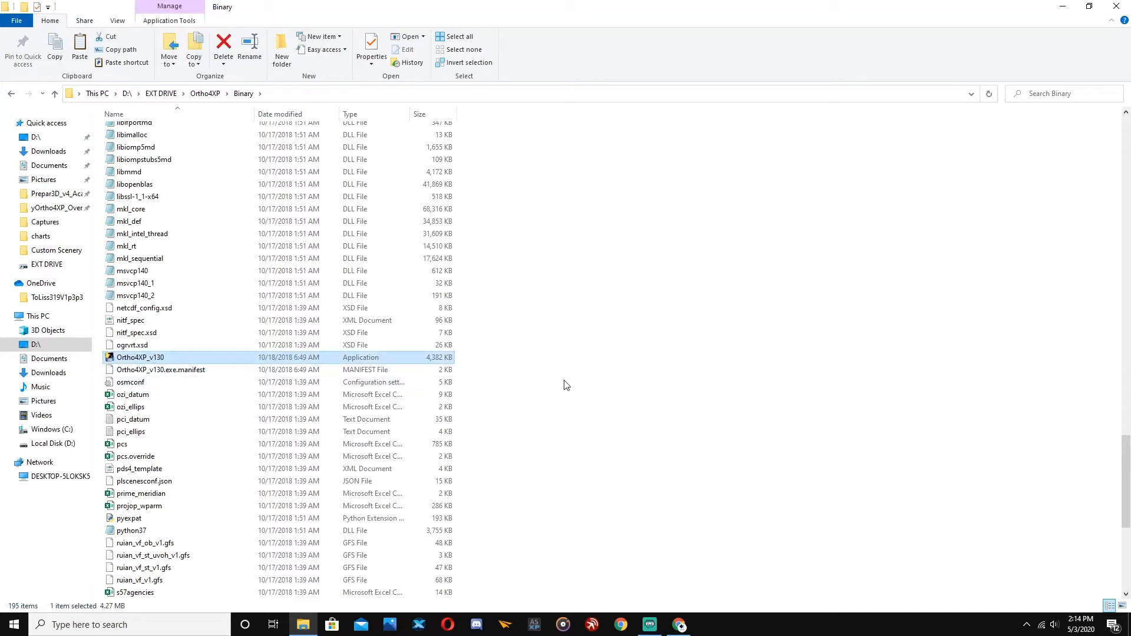
- Launch Ortho4XP_v130 and keep BI as the imagery provider
{"action": "double_click", "coordinate": [140, 357]}
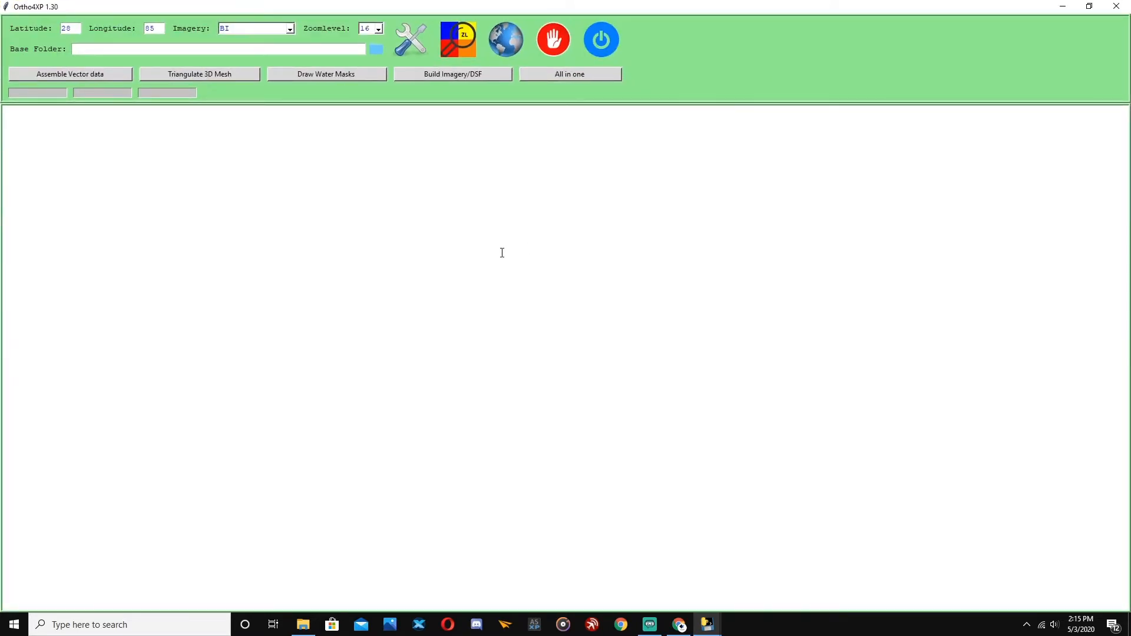
{"action": "mouse_move", "coordinate": [303, 213]}
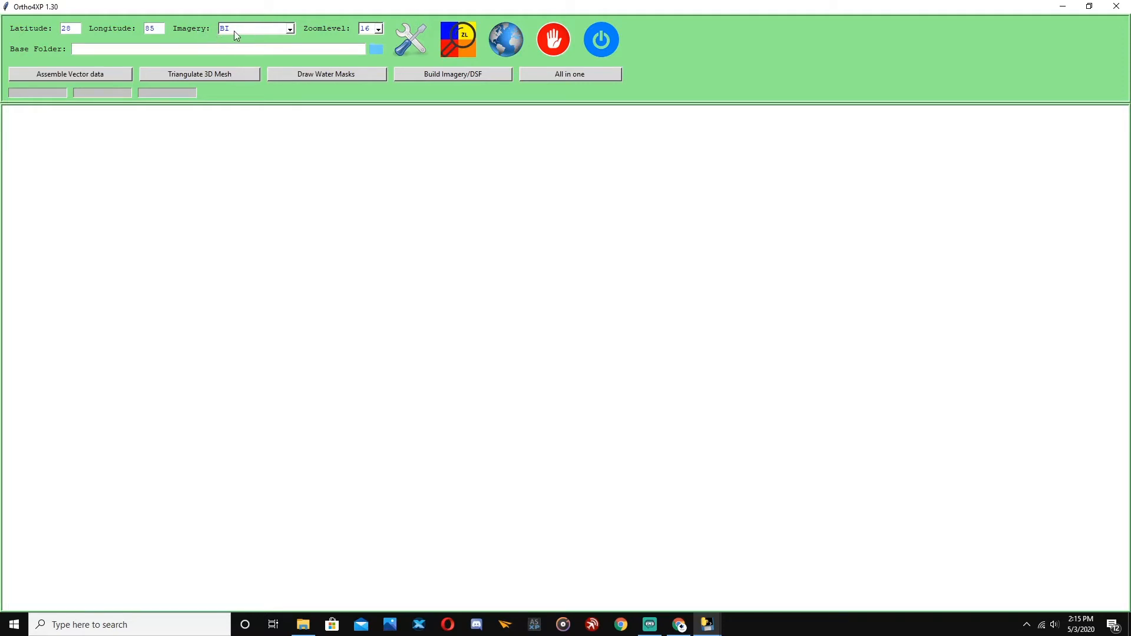
{"action": "left_click", "coordinate": [290, 28]}
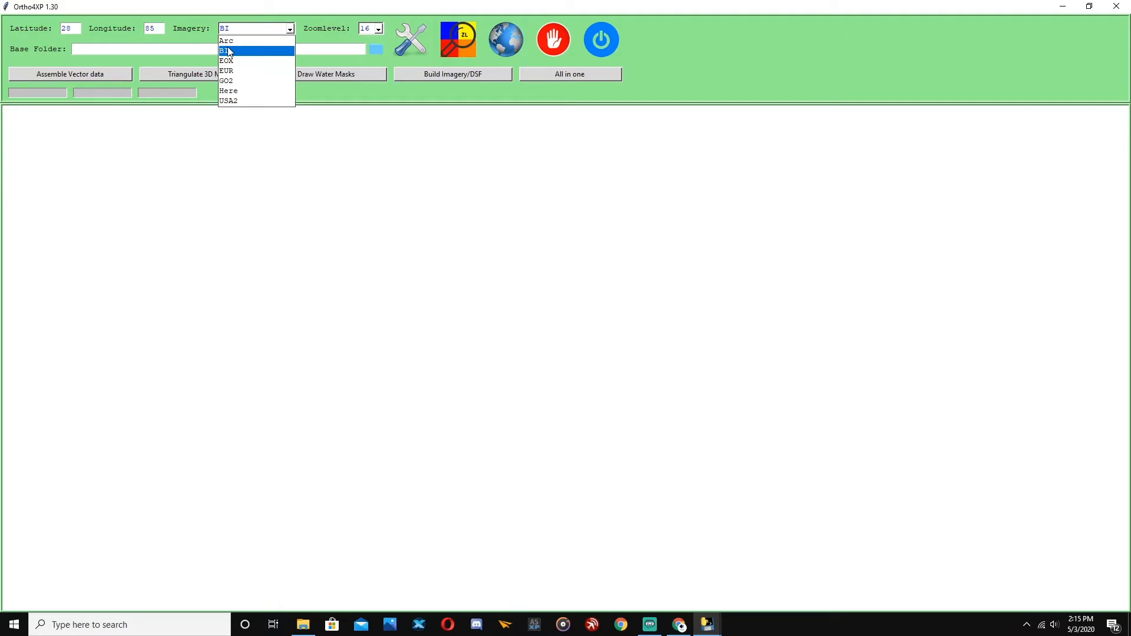
{"action": "mouse_move", "coordinate": [230, 71]}
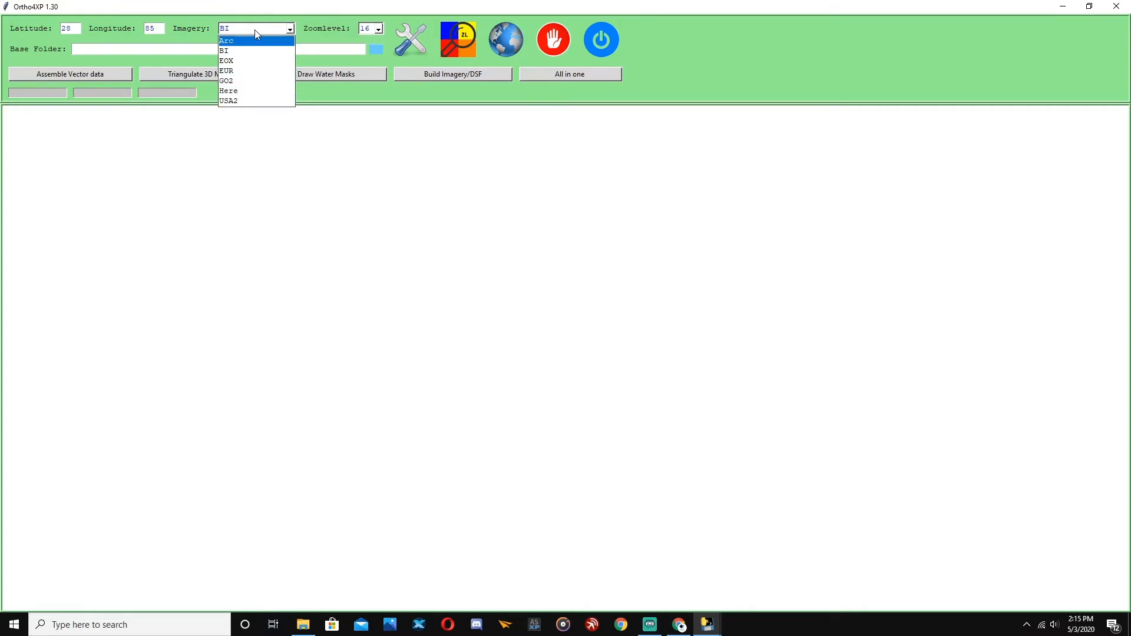
{"action": "mouse_move", "coordinate": [243, 51]}
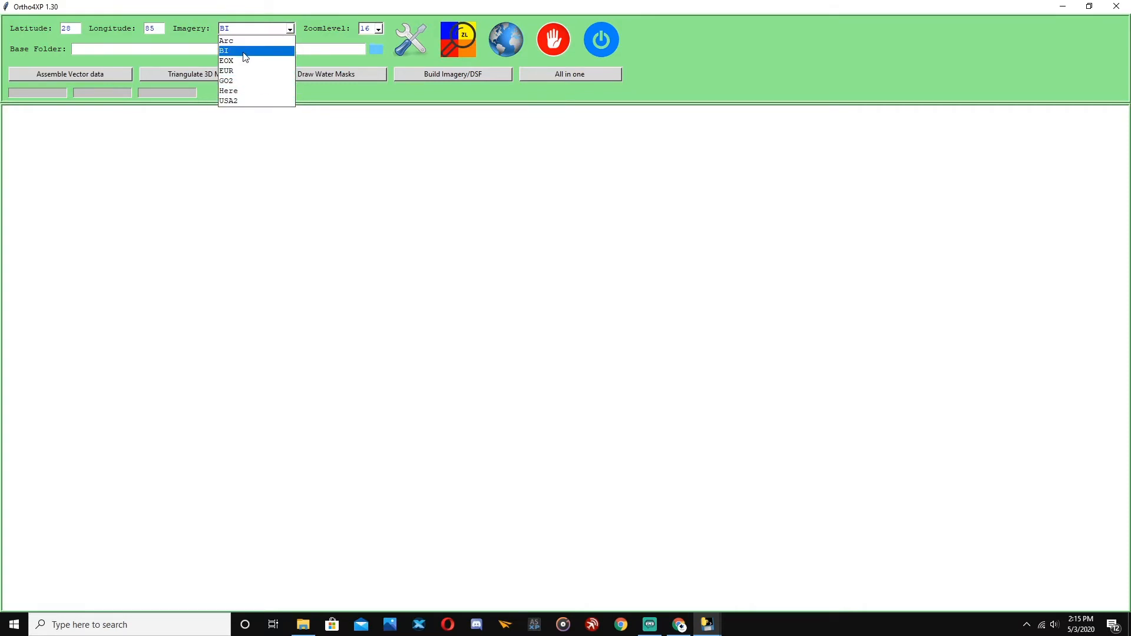
{"action": "left_click", "coordinate": [223, 51]}
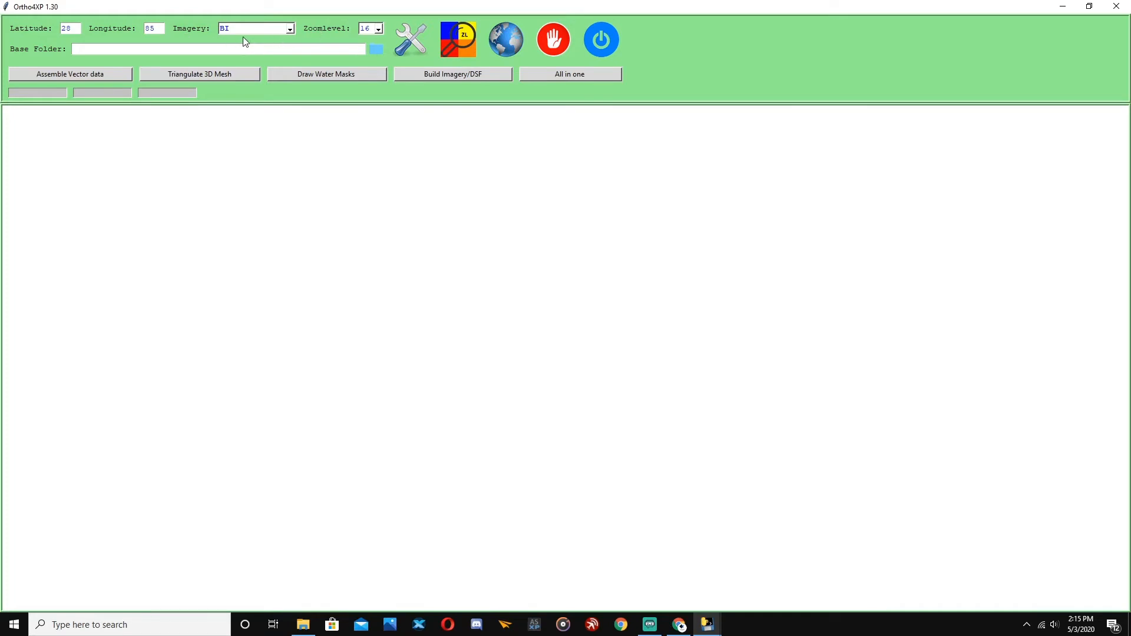
{"action": "mouse_move", "coordinate": [275, 41]}
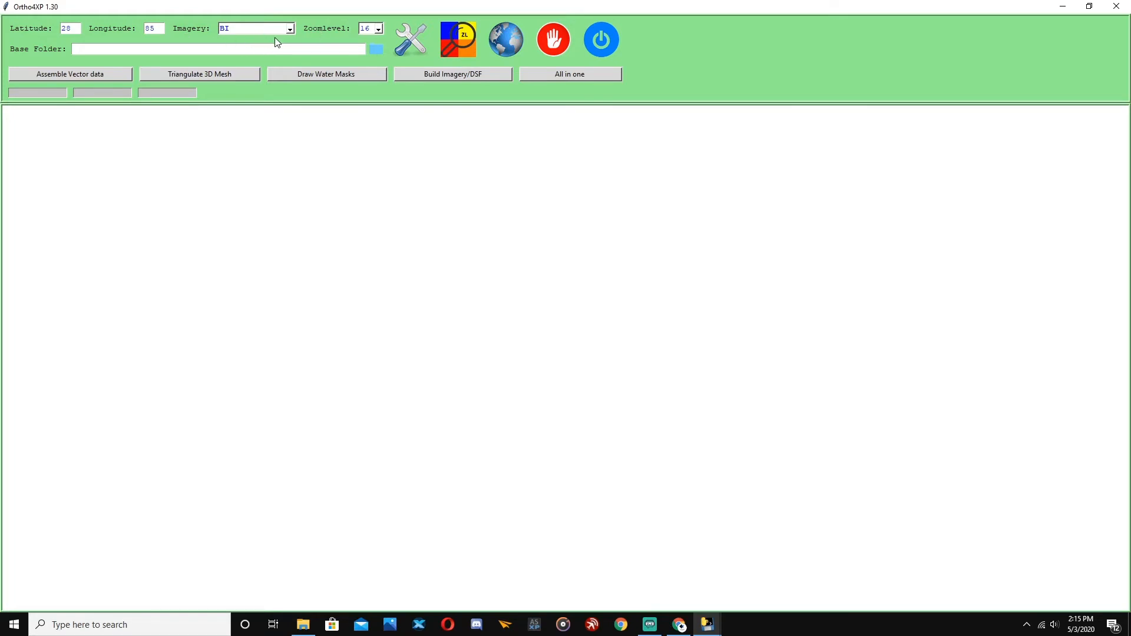
{"action": "left_click", "coordinate": [379, 28]}
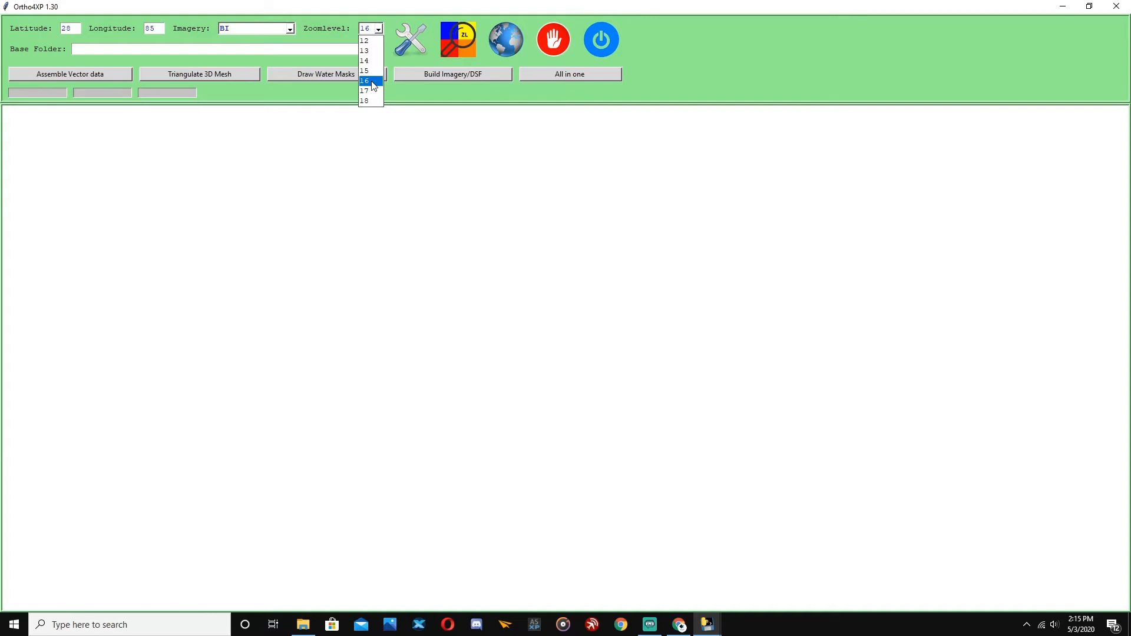
{"action": "left_click", "coordinate": [365, 80]}
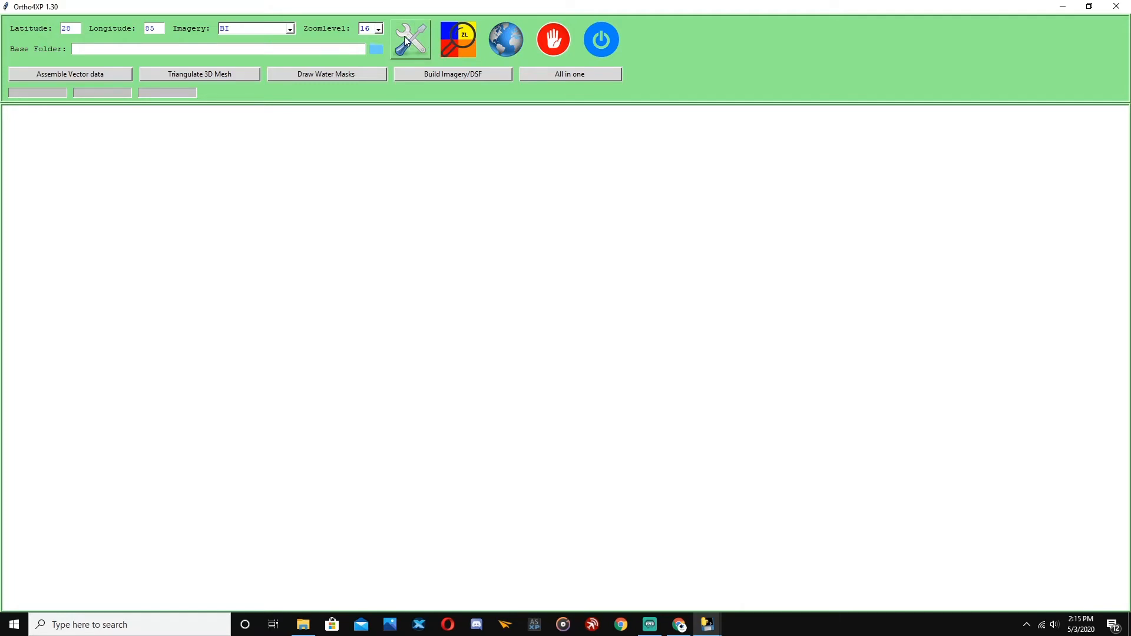
- In the configuration, set custom_scenery_dir to D:/X-Plane 11/Custom Scenery
{"action": "left_click", "coordinate": [410, 39]}
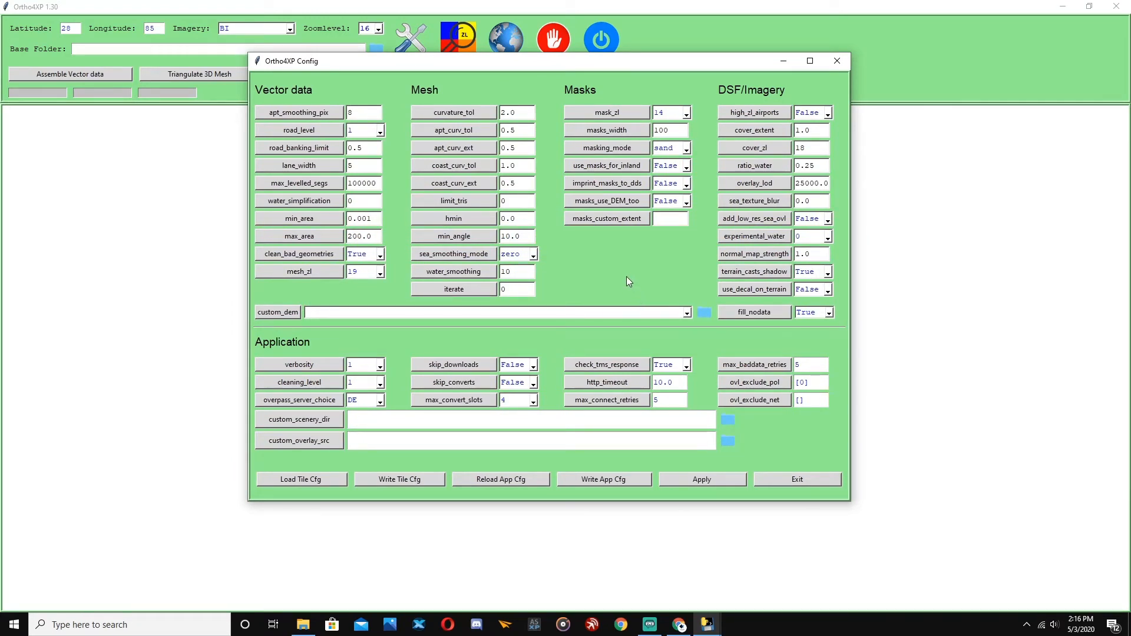
{"action": "mouse_move", "coordinate": [679, 332]}
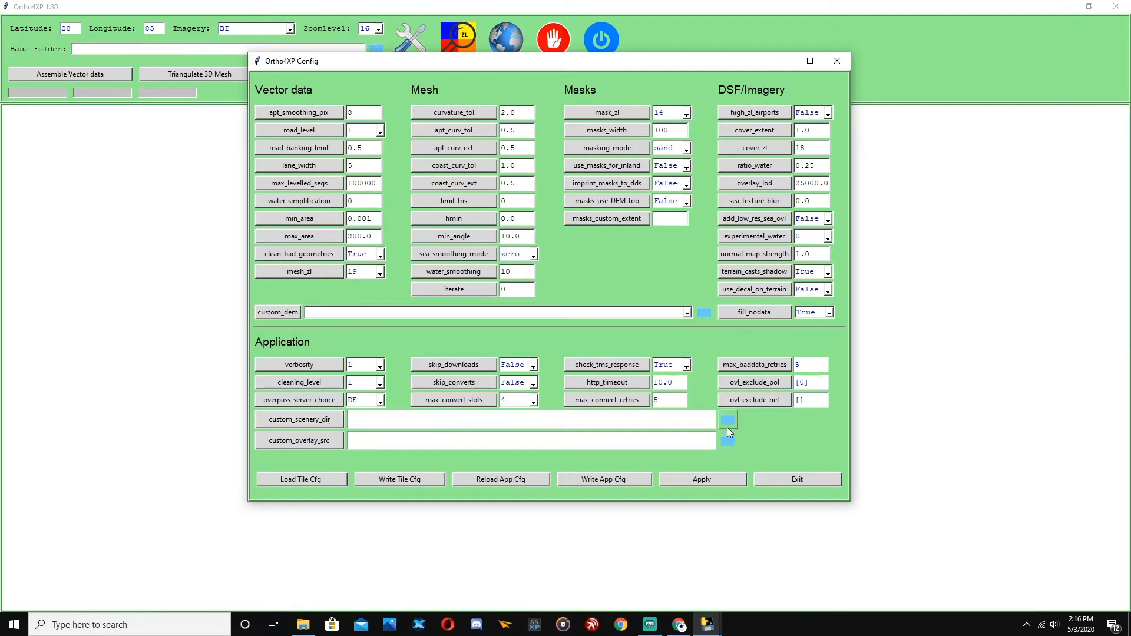
{"action": "left_click", "coordinate": [728, 420]}
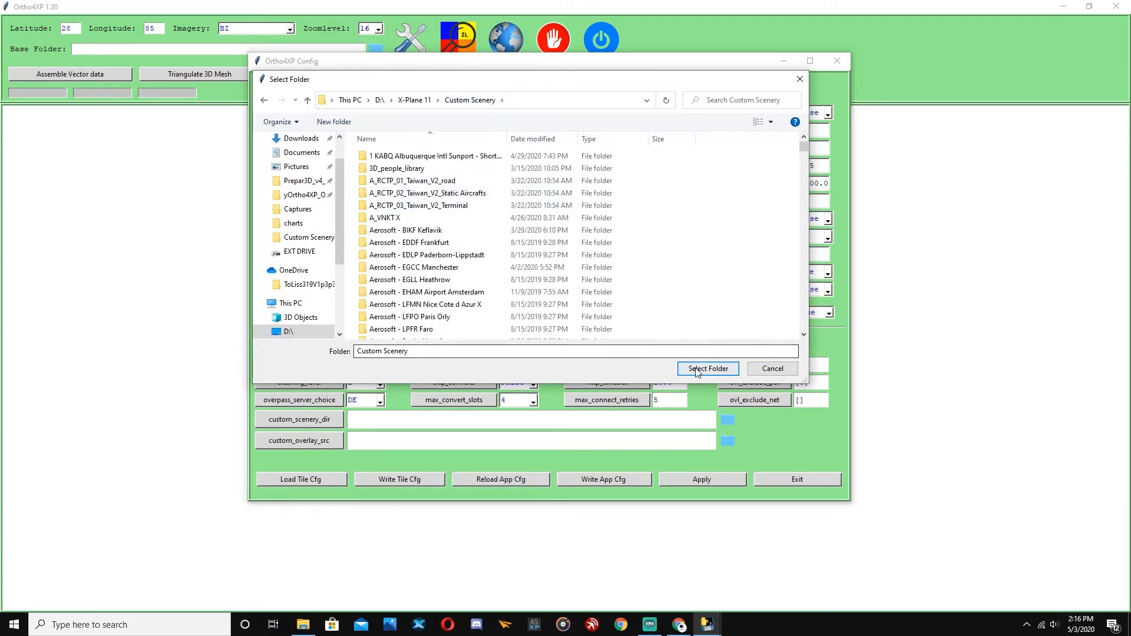
{"action": "left_click", "coordinate": [707, 369]}
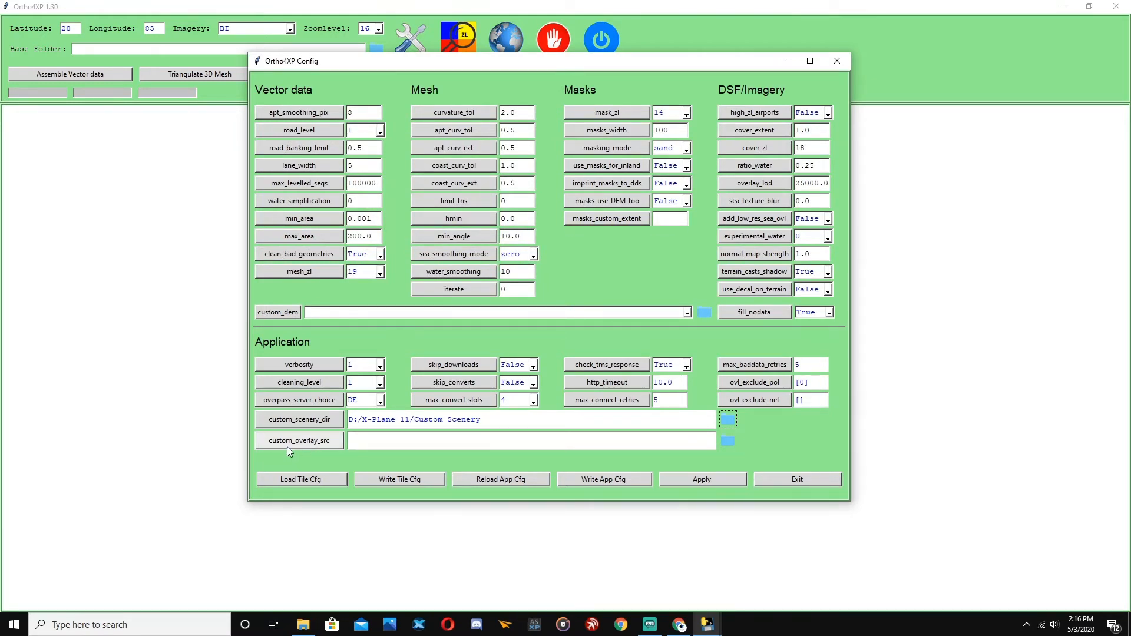
{"action": "mouse_move", "coordinate": [322, 455]}
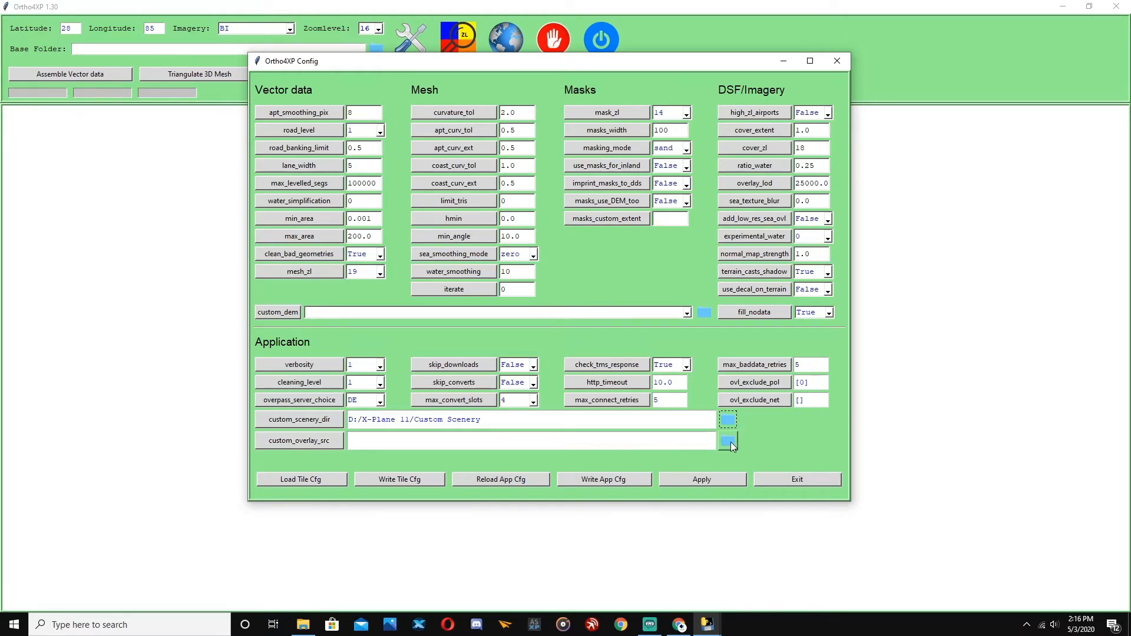
- Set custom_overlay_src to Global Scenery\X-Plane 11 Global Scenery
{"action": "left_click", "coordinate": [726, 441]}
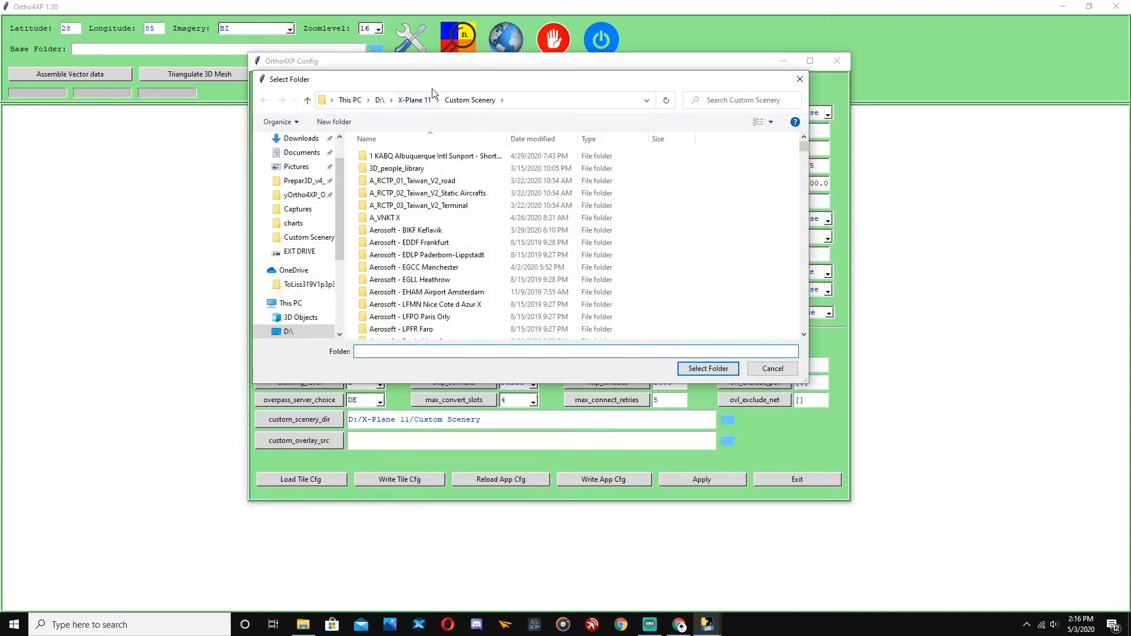
{"action": "left_click", "coordinate": [414, 99]}
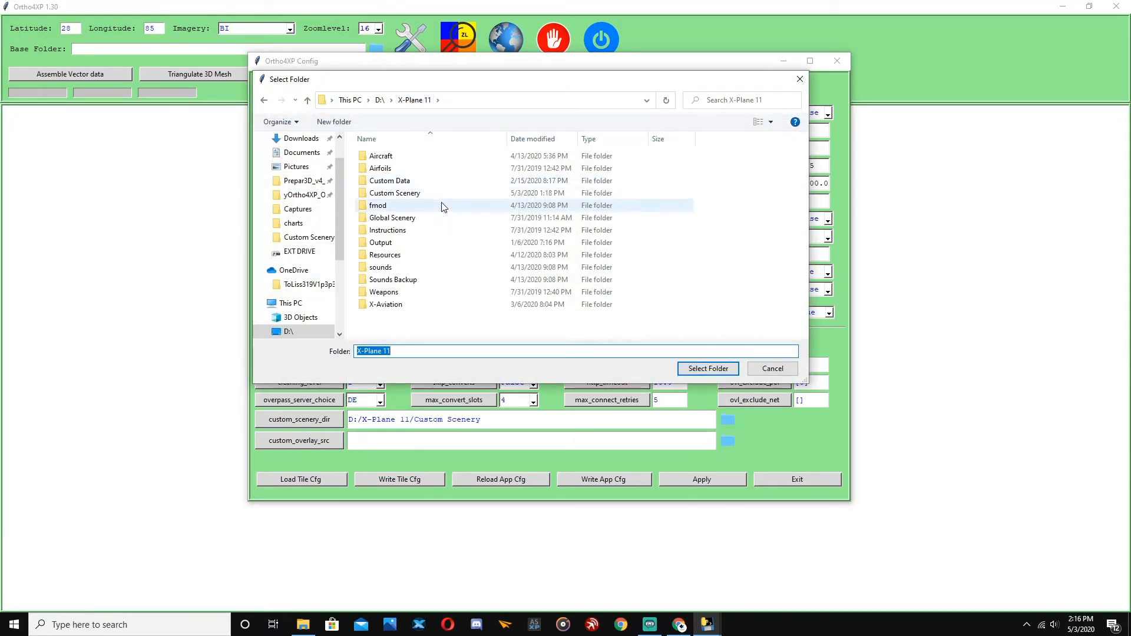
{"action": "double_click", "coordinate": [391, 217]}
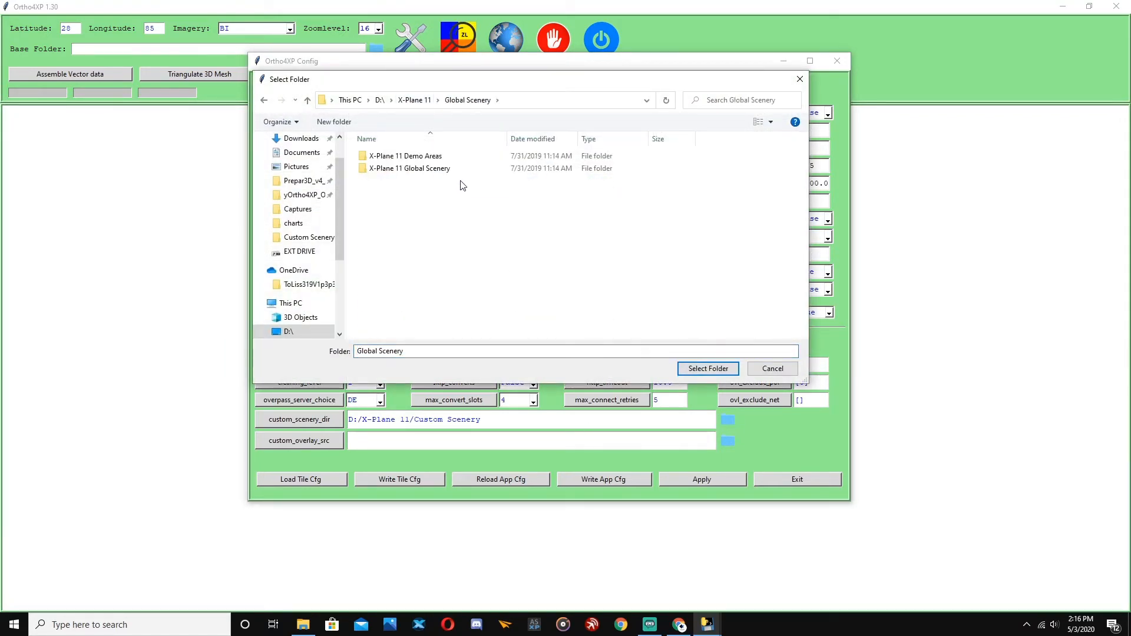
{"action": "double_click", "coordinate": [409, 169]}
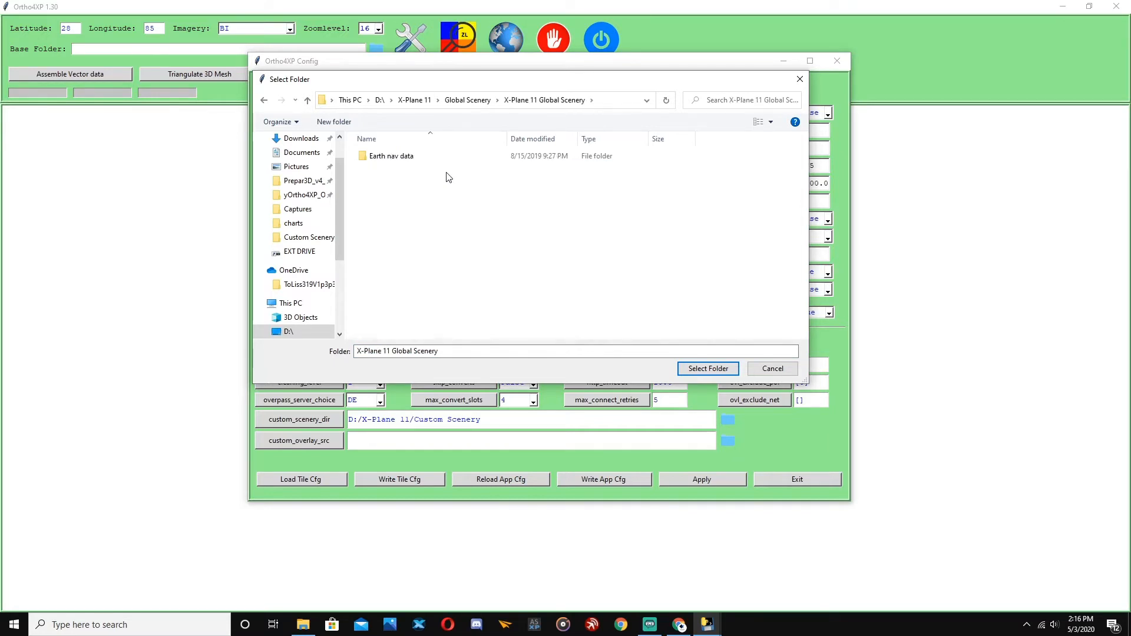
{"action": "left_click", "coordinate": [705, 369]}
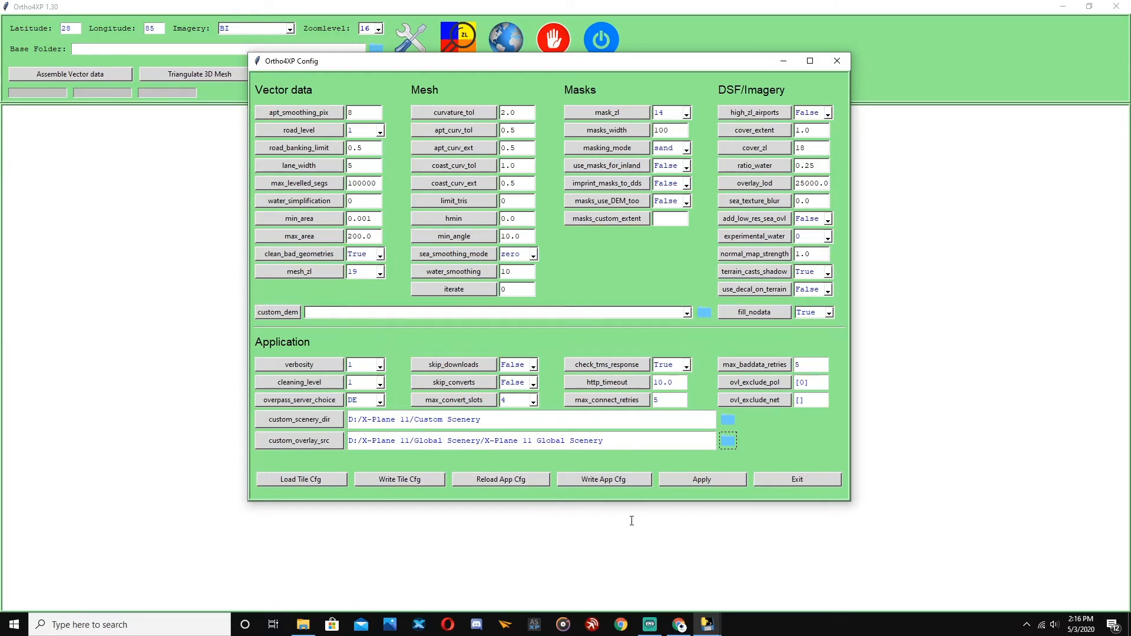
{"action": "mouse_move", "coordinate": [551, 509]}
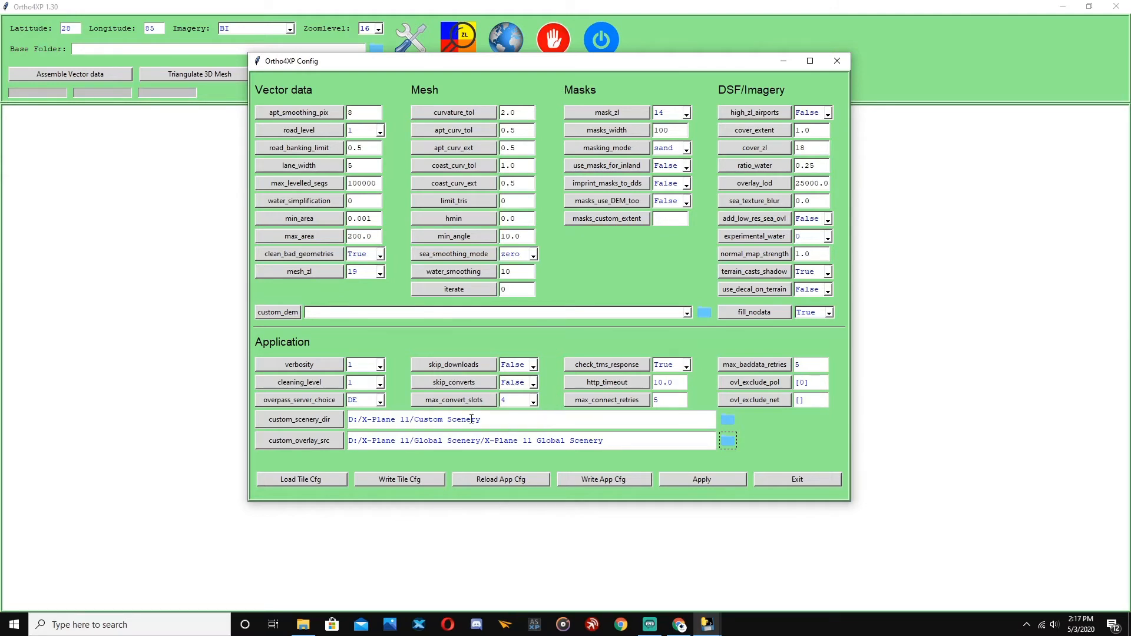
{"action": "mouse_move", "coordinate": [545, 401]}
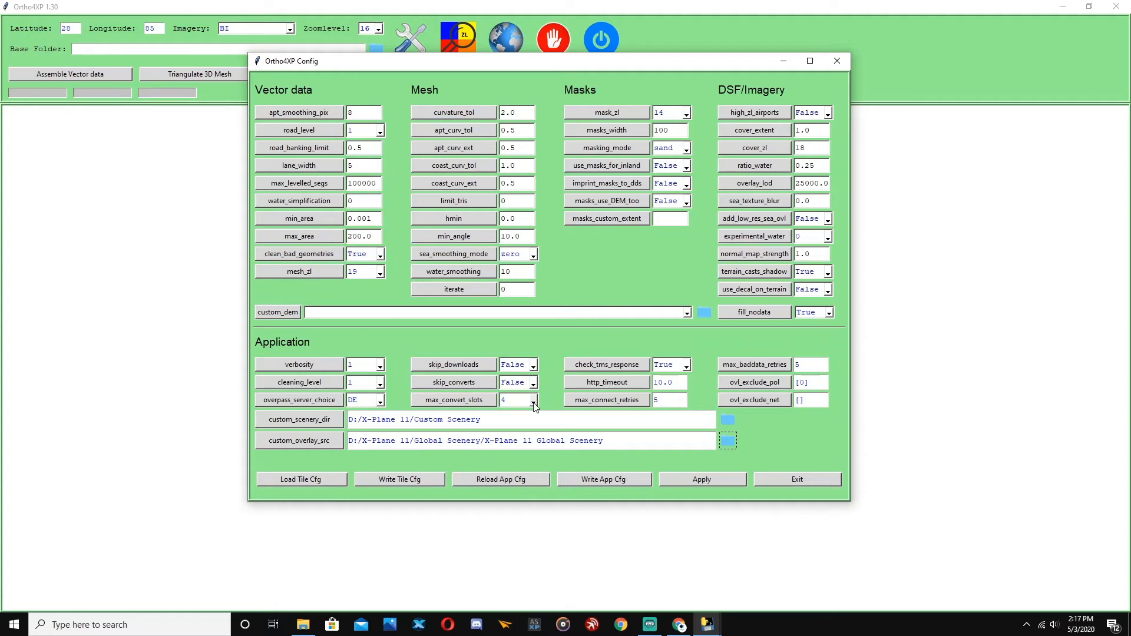
- Raise max_convert_slots to 6 and apply the configuration
{"action": "left_click", "coordinate": [532, 400]}
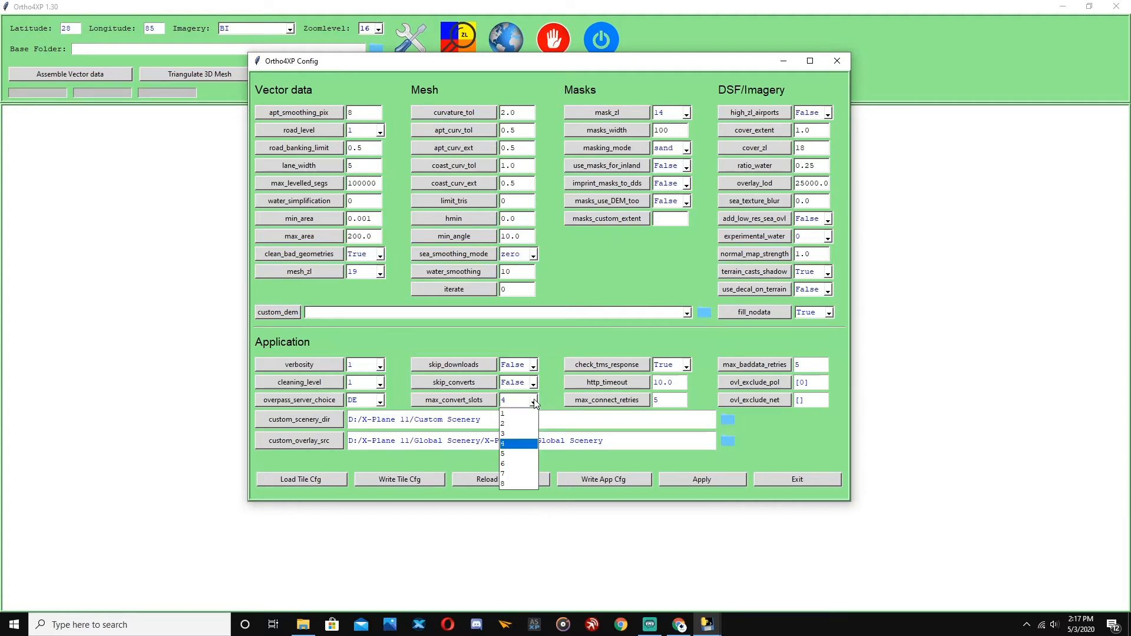
{"action": "left_click", "coordinate": [503, 465]}
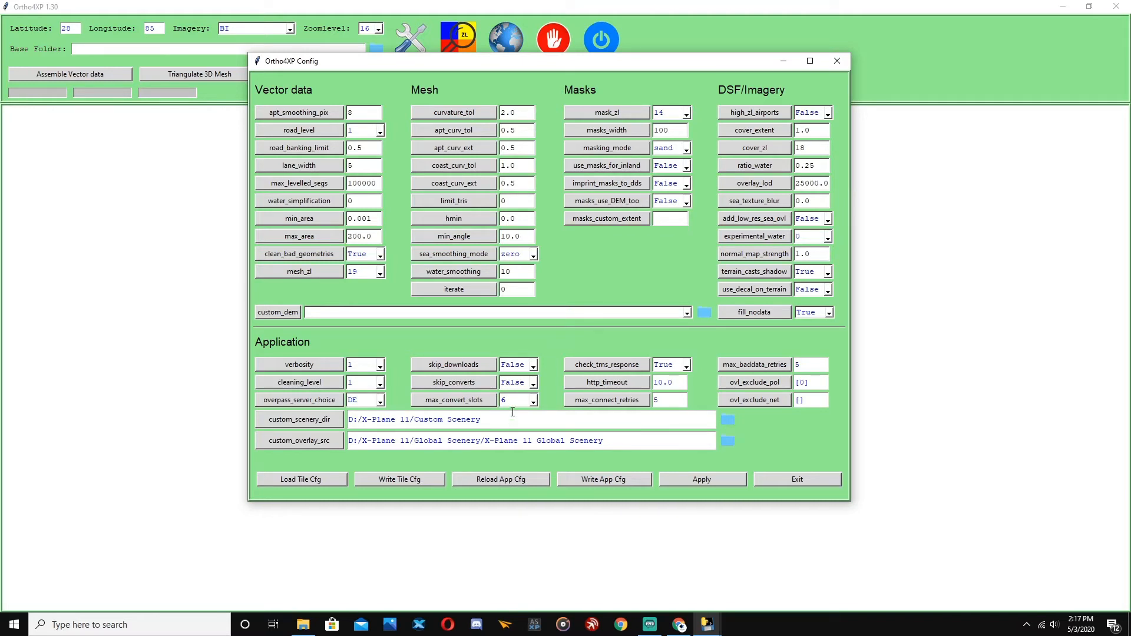
{"action": "mouse_move", "coordinate": [554, 359]}
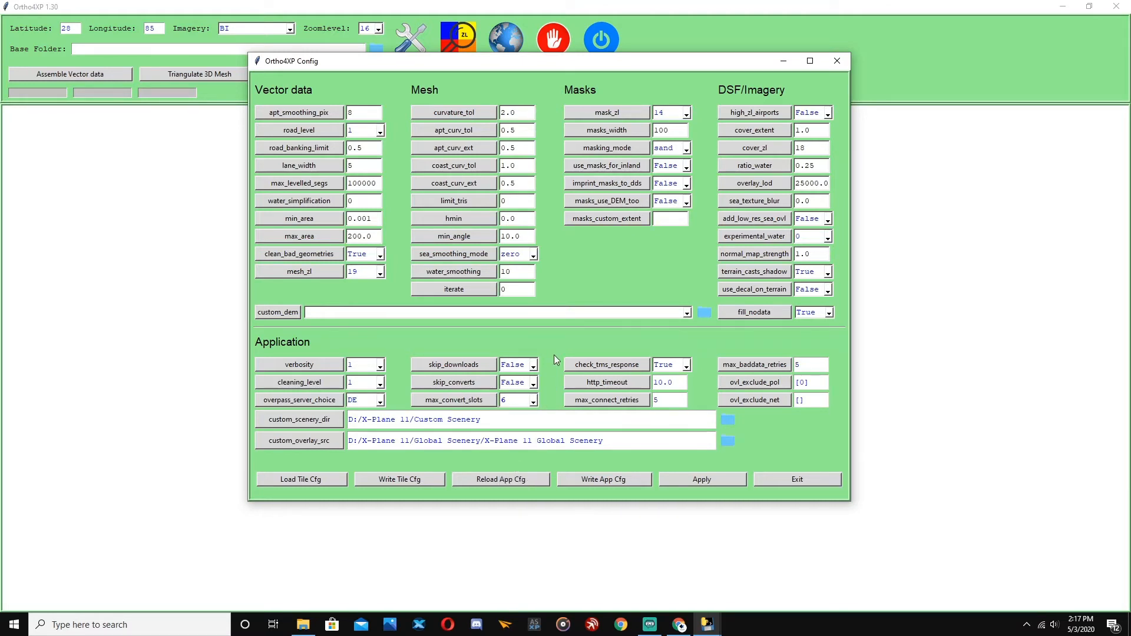
{"action": "mouse_move", "coordinate": [556, 345]}
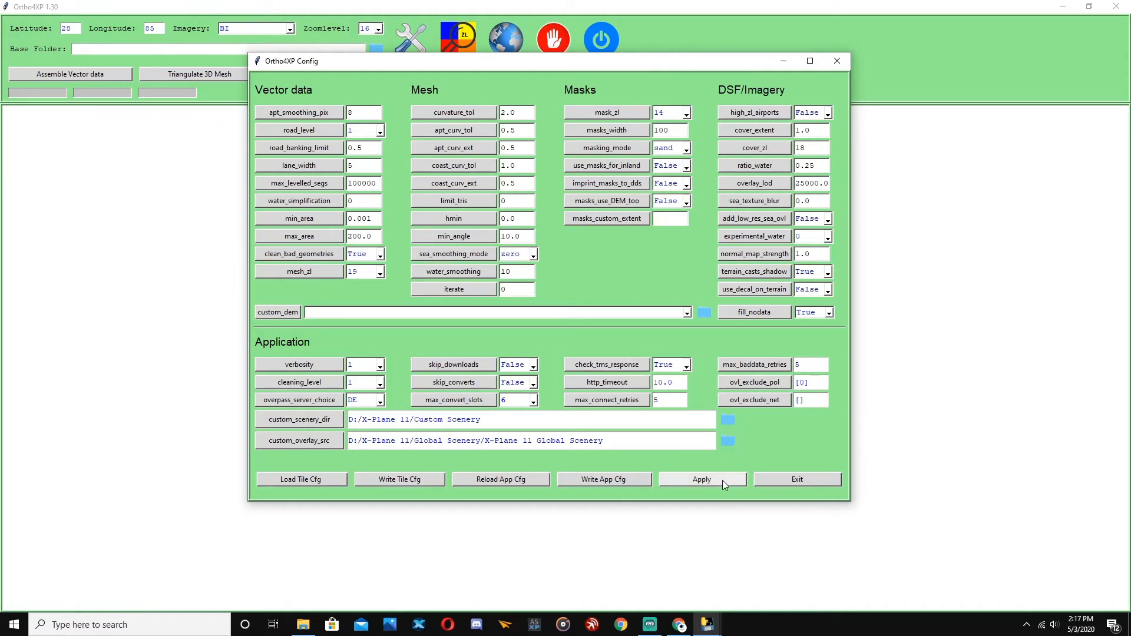
{"action": "left_click", "coordinate": [700, 480]}
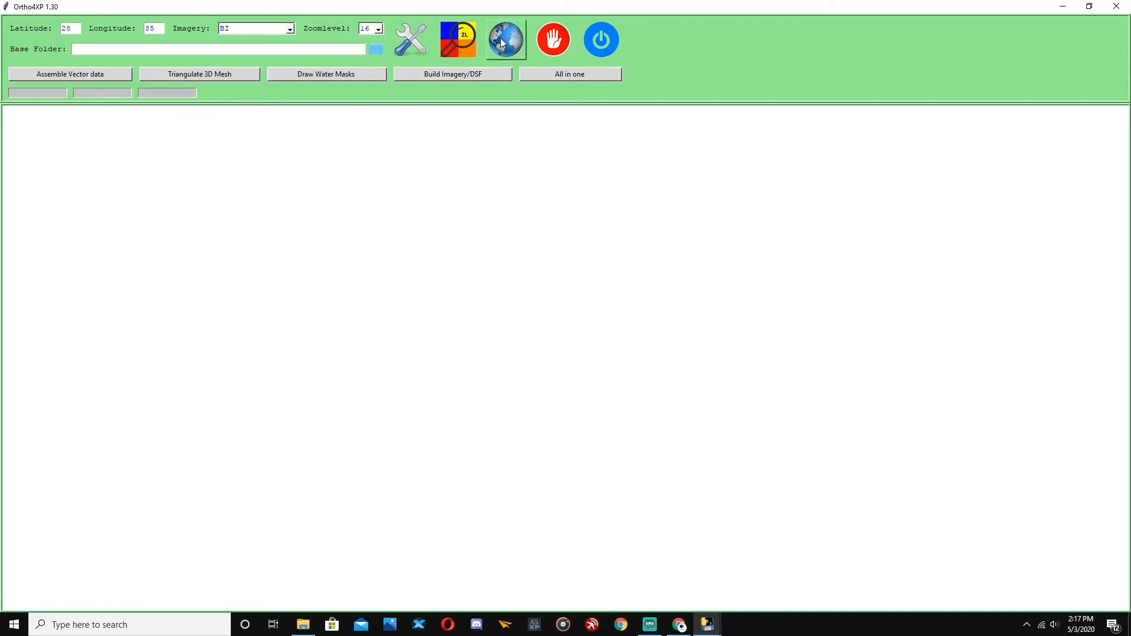
- Show the Tiles collection and management map panned to Florida
{"action": "left_click", "coordinate": [505, 38]}
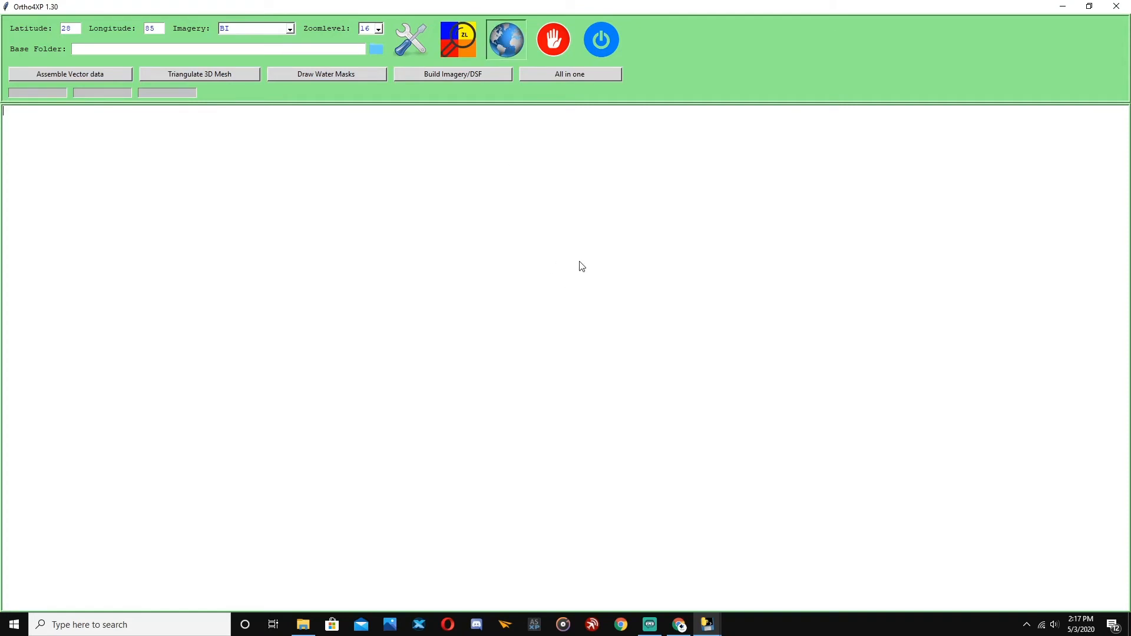
{"action": "left_click", "coordinate": [506, 39]}
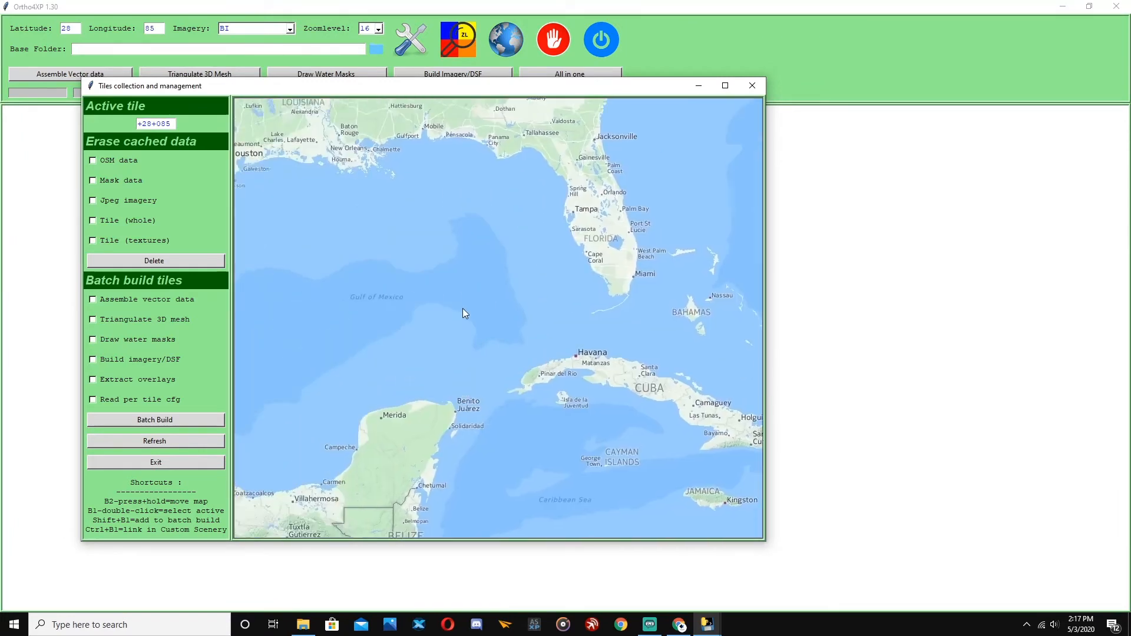
{"action": "left_click_drag", "start_coordinate": [462, 217], "coordinate": [555, 312]}
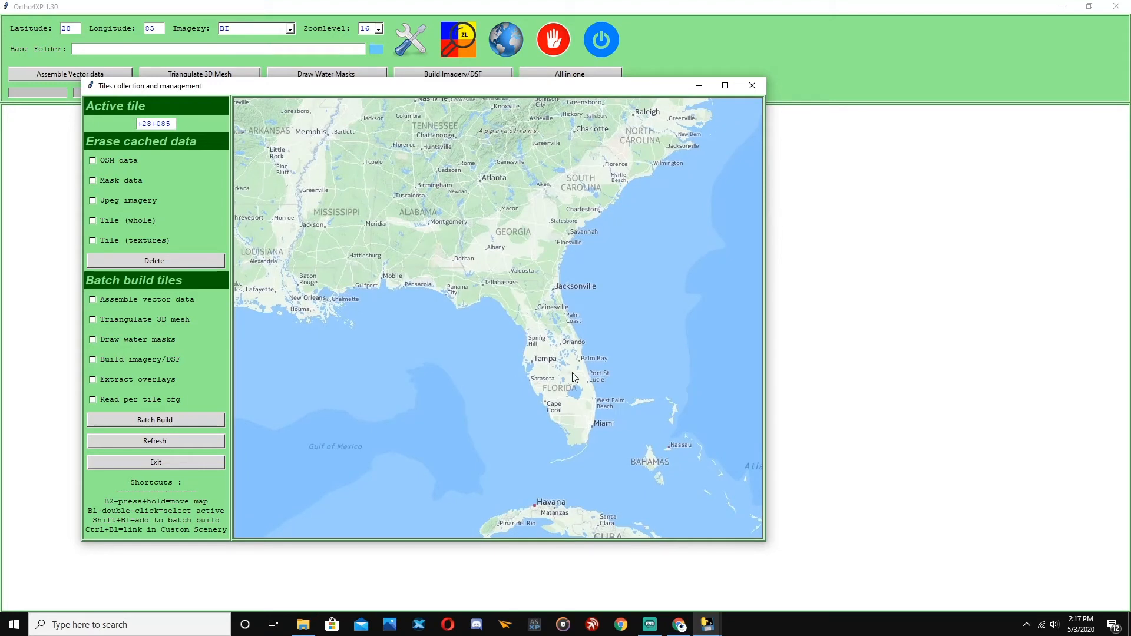
{"action": "mouse_move", "coordinate": [582, 369]}
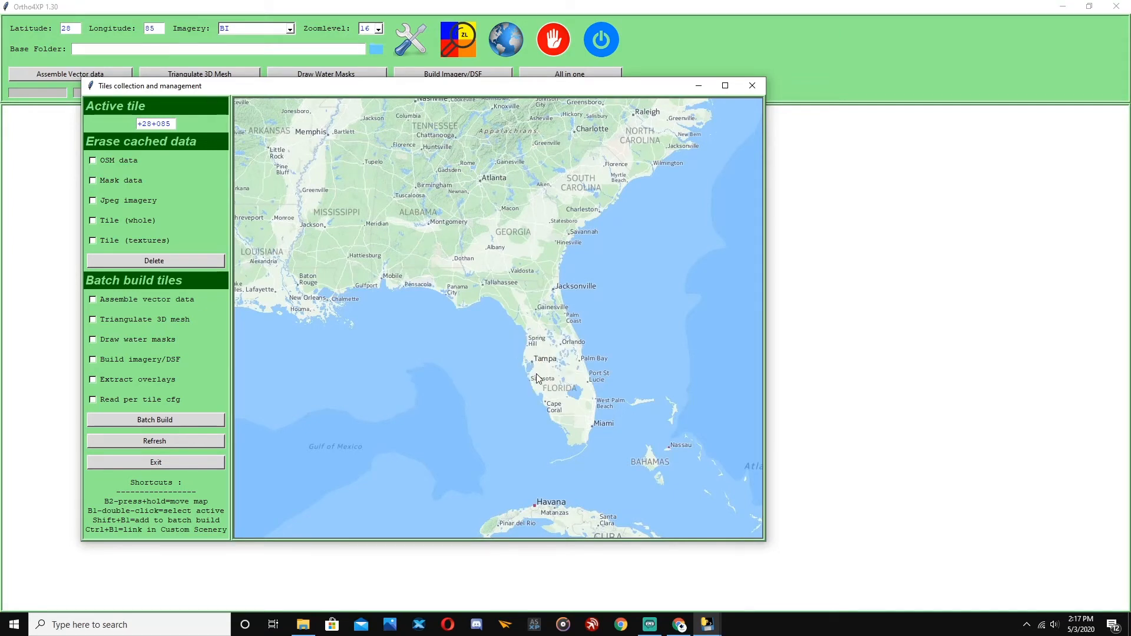
{"action": "mouse_move", "coordinate": [576, 367]}
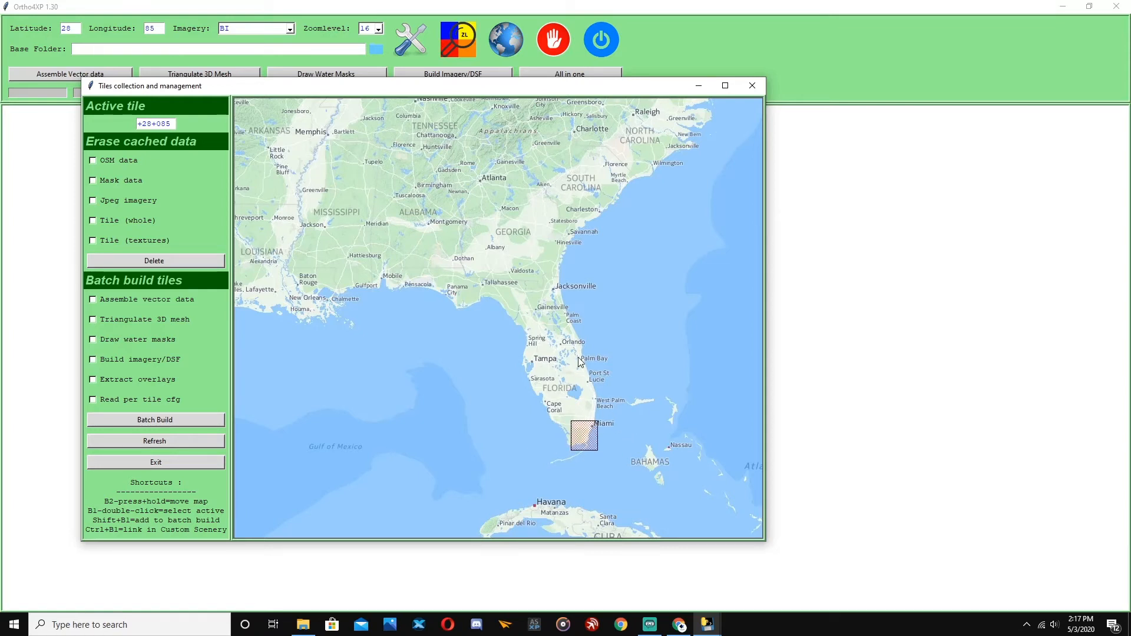
{"action": "mouse_move", "coordinate": [629, 403]}
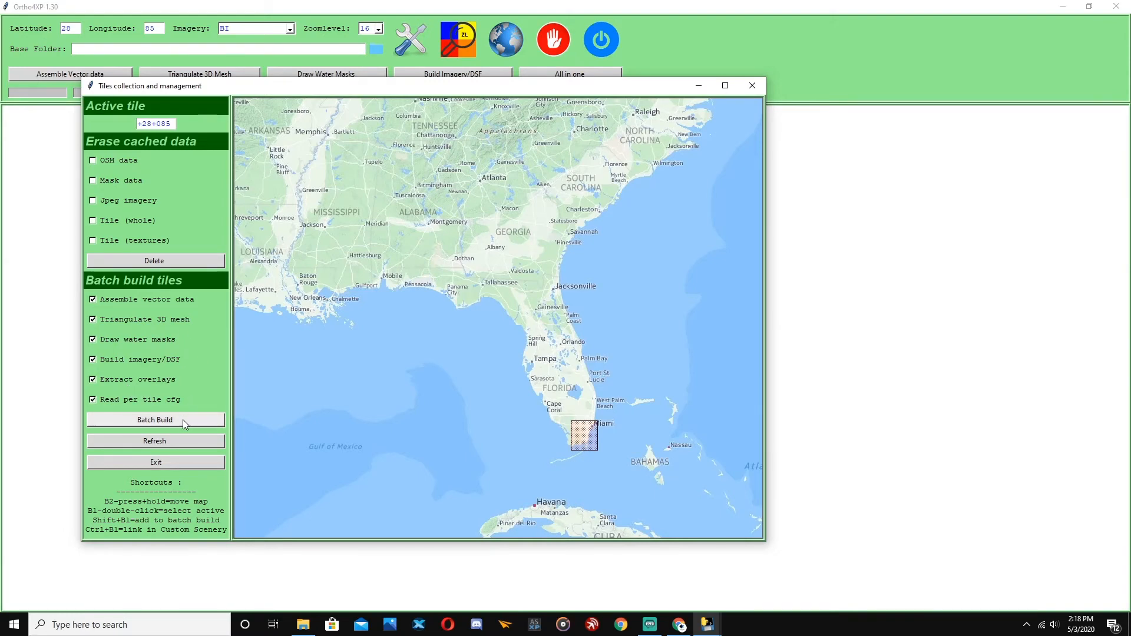
- Start the batch build of the Miami tile +25-081 with all build steps enabled
{"action": "left_click", "coordinate": [155, 419]}
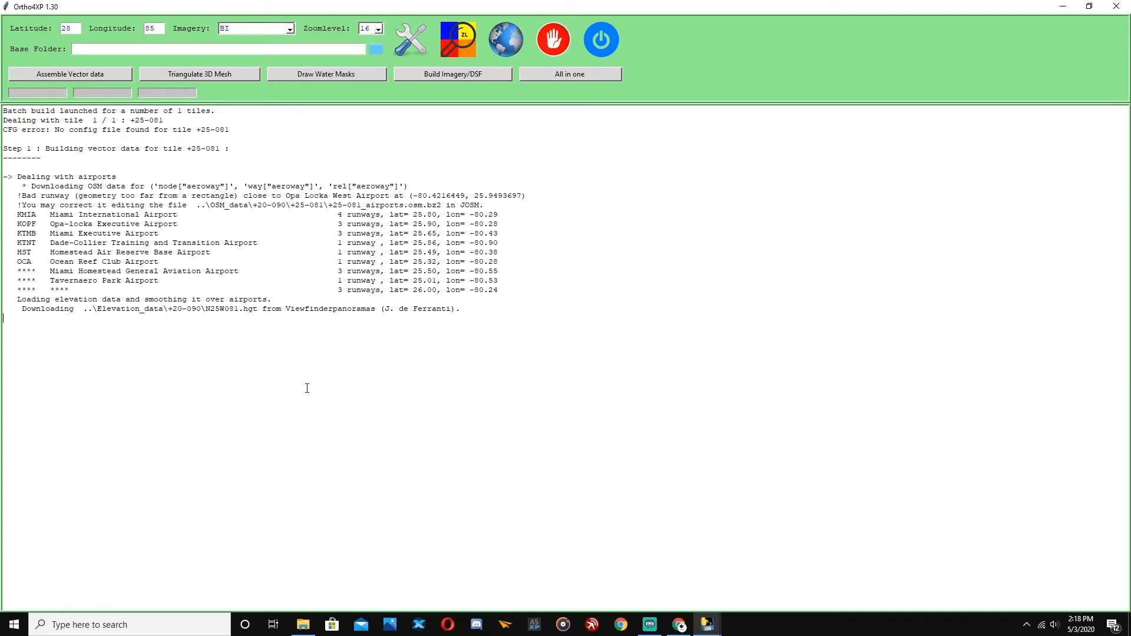
{"action": "mouse_move", "coordinate": [235, 355]}
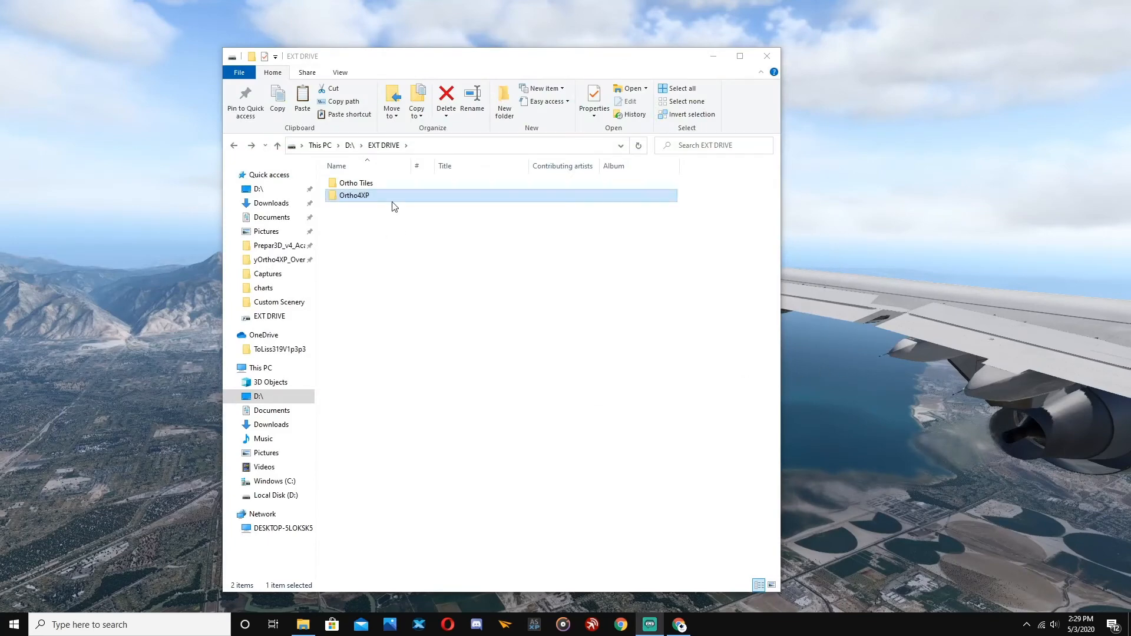
- Browse into Ortho4XP\Tiles and select the built zOrtho4XP_+25-081 folder
{"action": "double_click", "coordinate": [354, 196]}
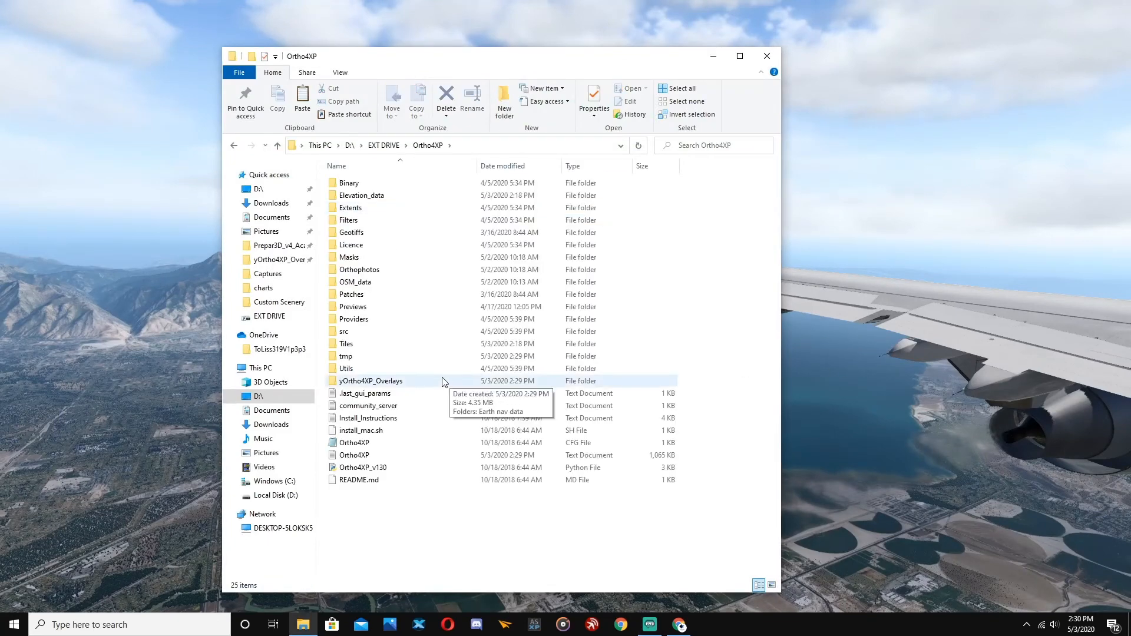
{"action": "double_click", "coordinate": [346, 343]}
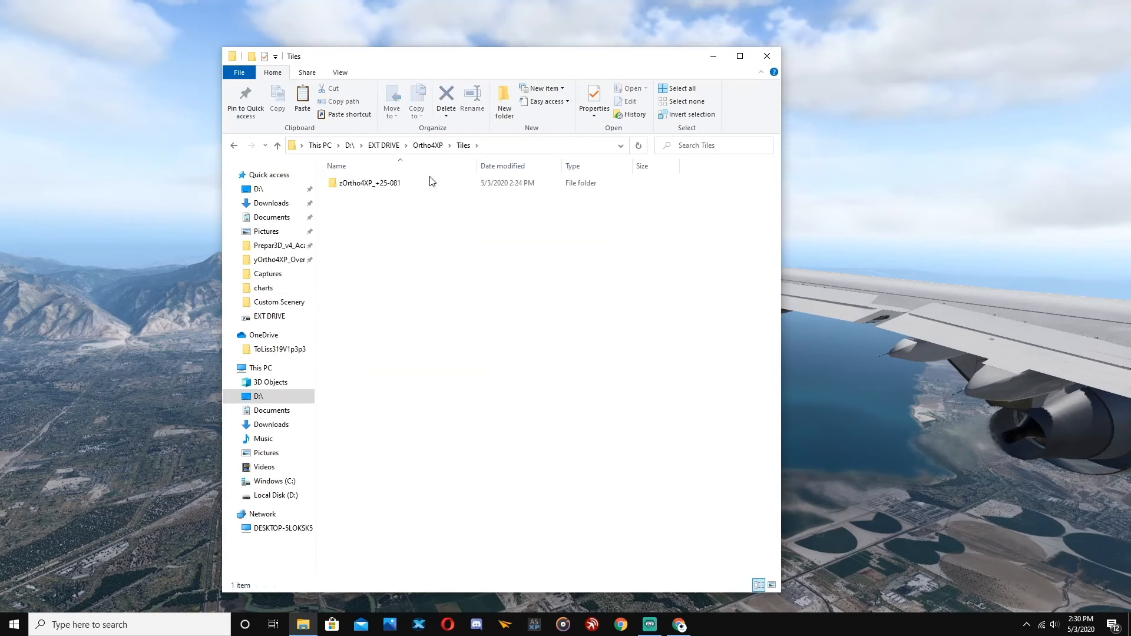
{"action": "left_click", "coordinate": [368, 182]}
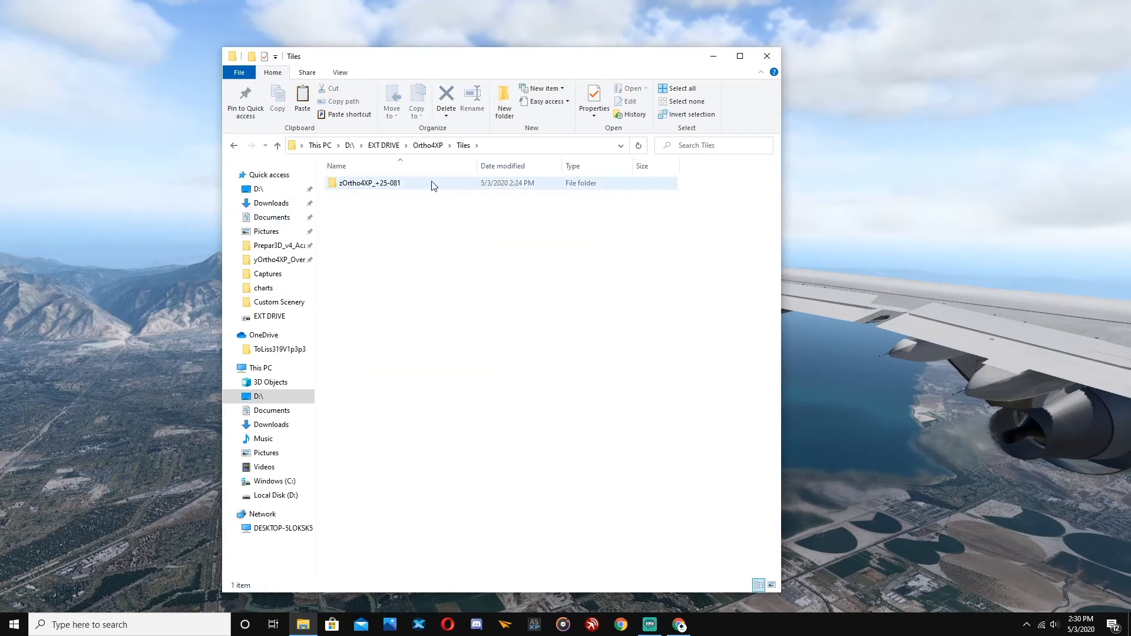
{"action": "left_click", "coordinate": [368, 183]}
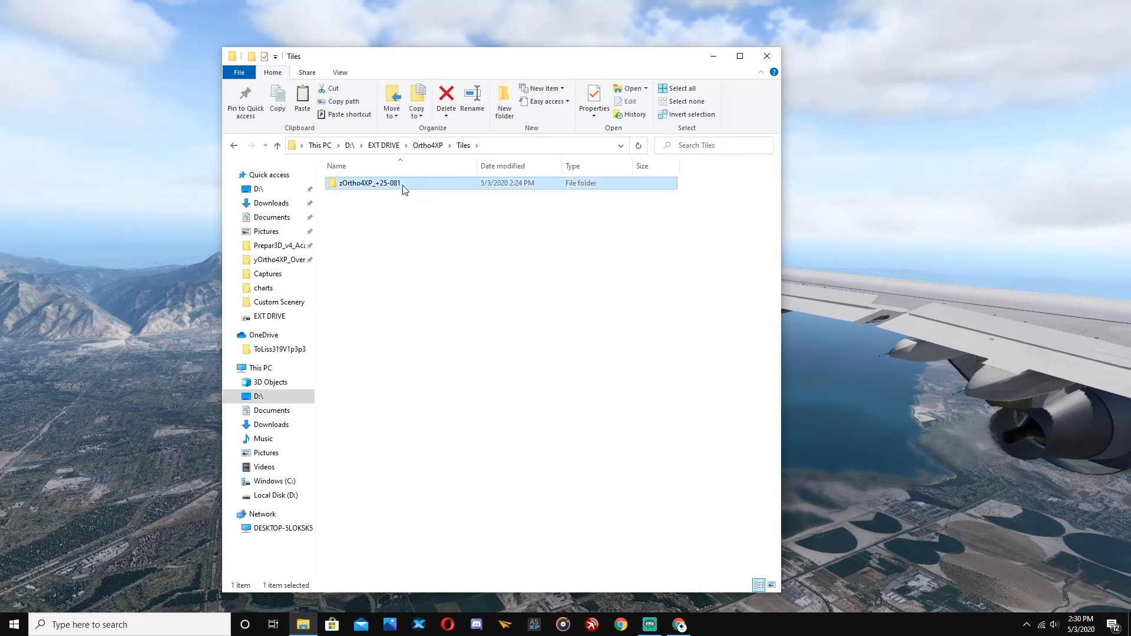
{"action": "mouse_move", "coordinate": [399, 183]}
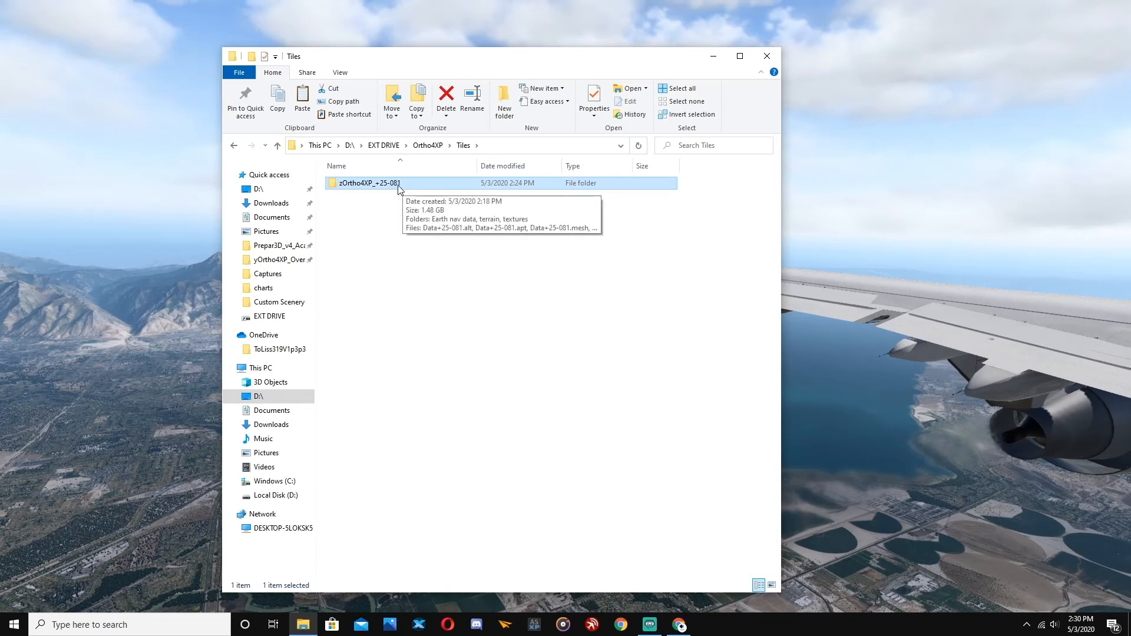
{"action": "left_click_drag", "start_coordinate": [367, 183], "coordinate": [288, 301]}
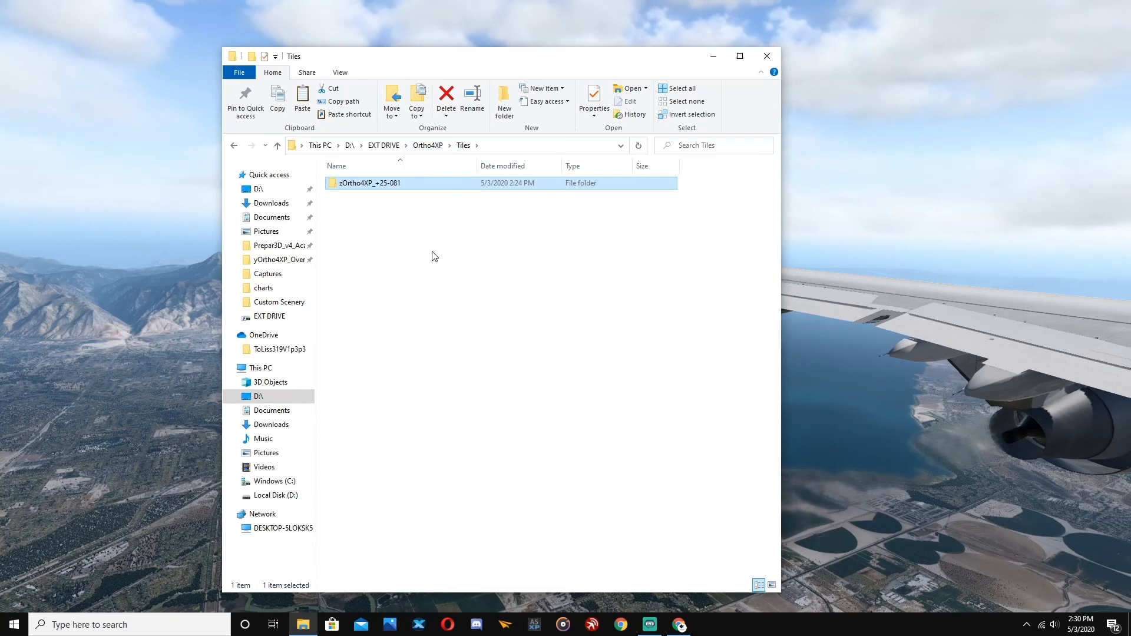
{"action": "mouse_move", "coordinate": [233, 148]}
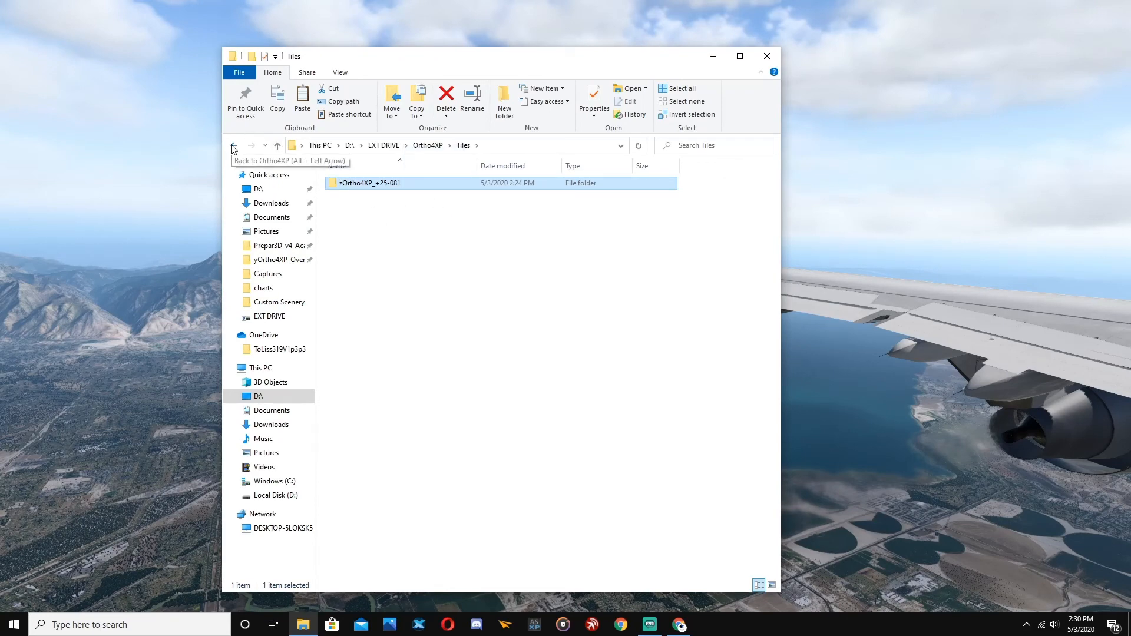
- Go back to the Ortho4XP folder and select yOrtho4XP_Overlays
{"action": "left_click", "coordinate": [233, 145]}
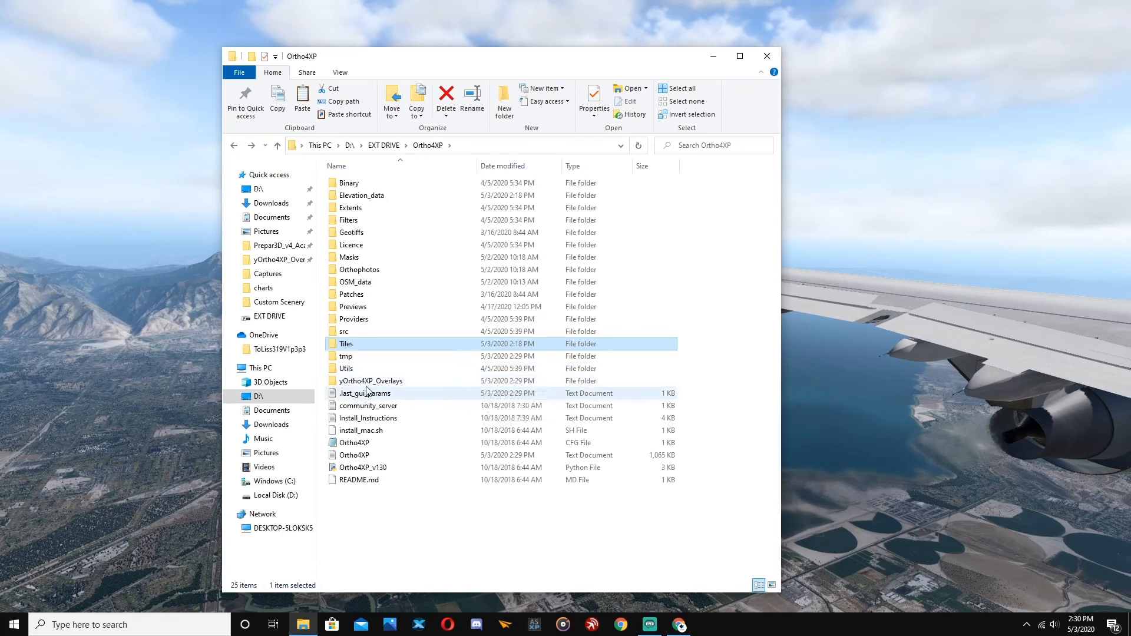
{"action": "mouse_move", "coordinate": [370, 380]}
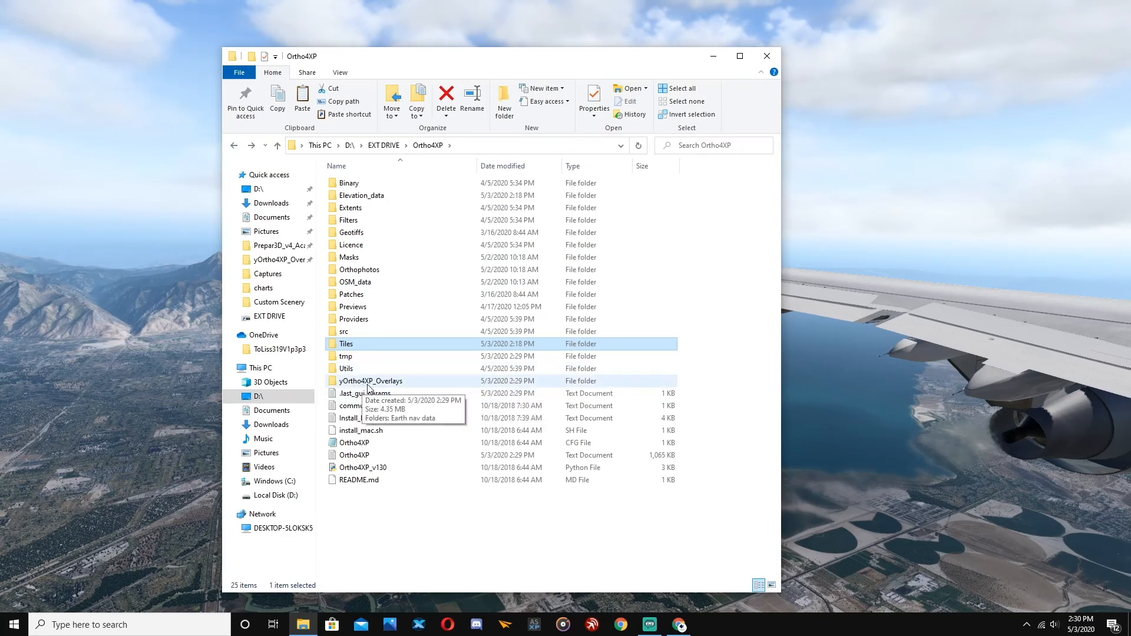
{"action": "left_click", "coordinate": [371, 381]}
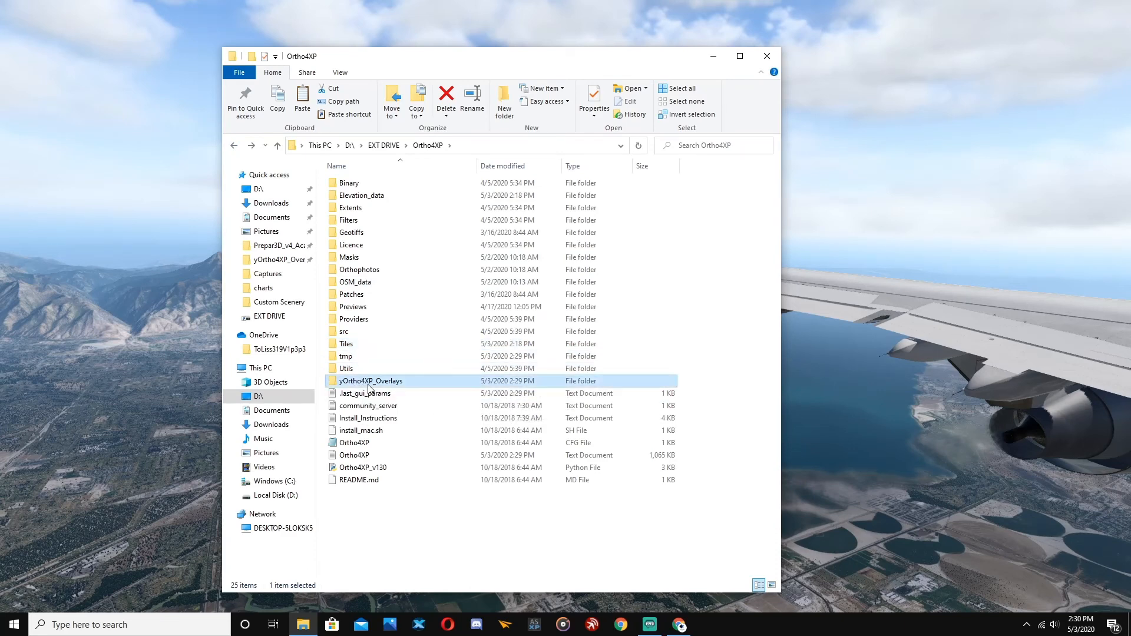
{"action": "mouse_move", "coordinate": [371, 380]}
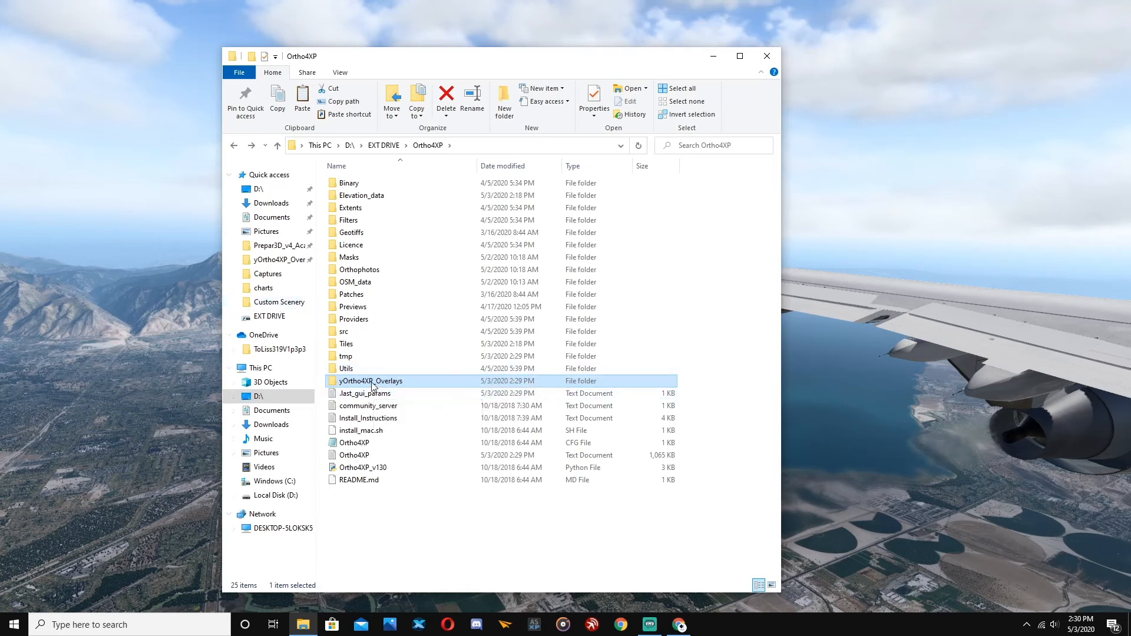
{"action": "mouse_move", "coordinate": [298, 306]}
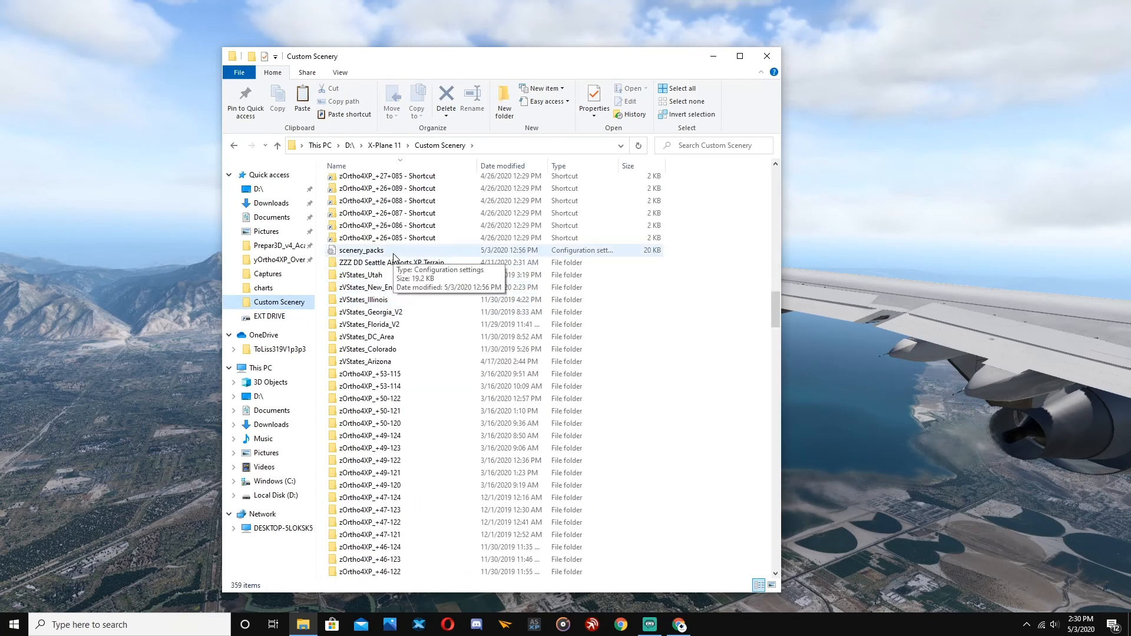
- Open scenery_packs from X-Plane 11\Custom Scenery in Notepad
{"action": "left_click", "coordinate": [362, 250]}
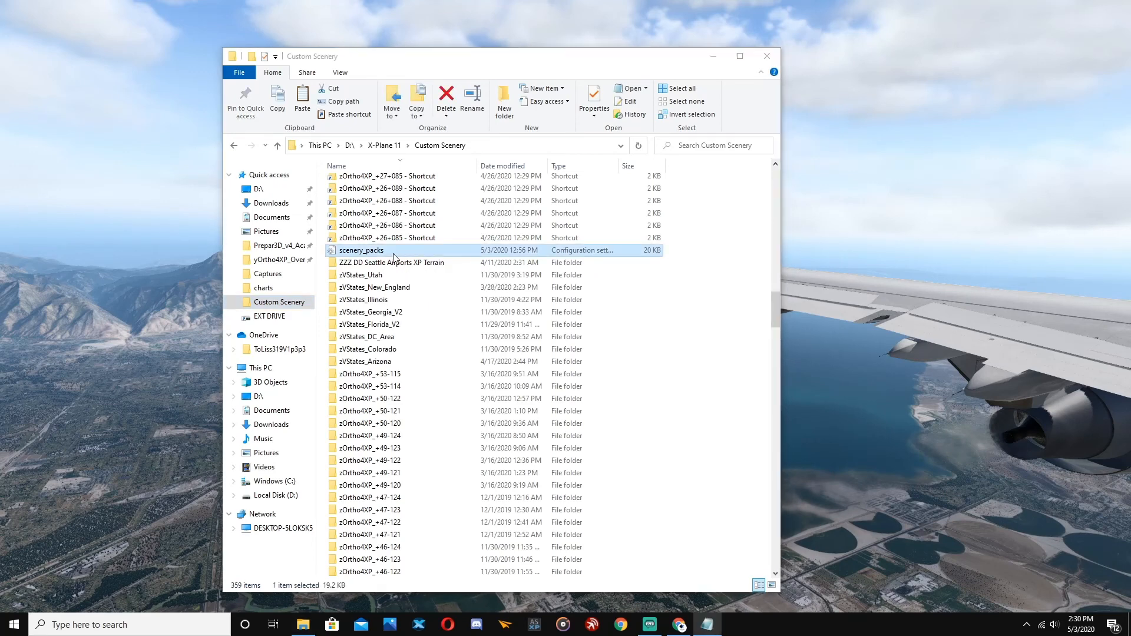
{"action": "double_click", "coordinate": [361, 250]}
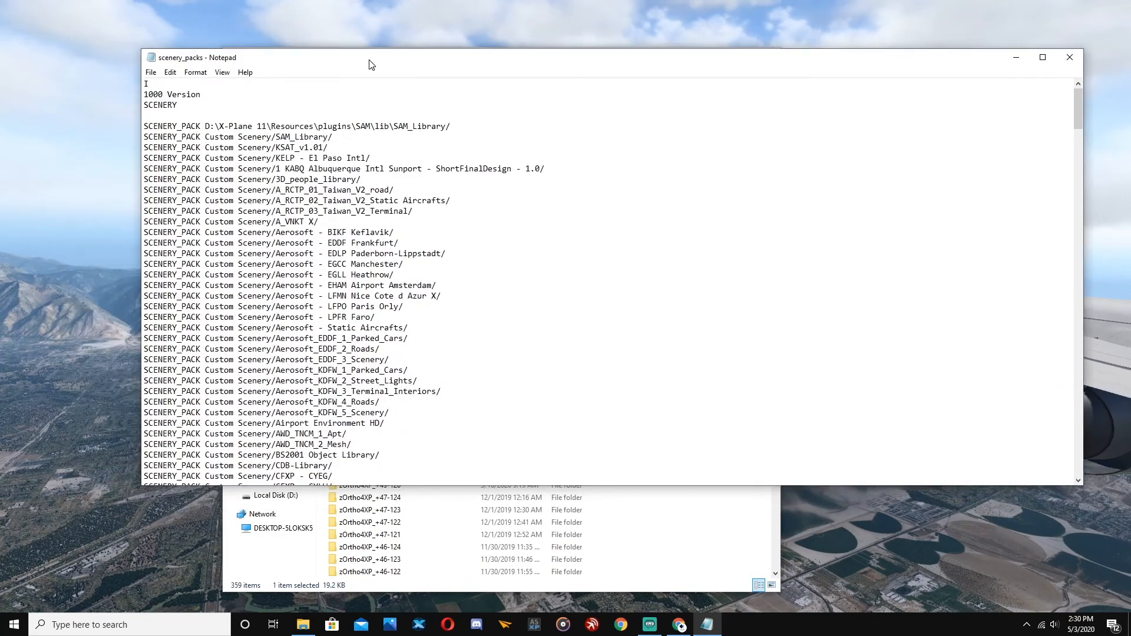
{"action": "scroll", "scroll_direction": "down", "scroll_amount": 3}
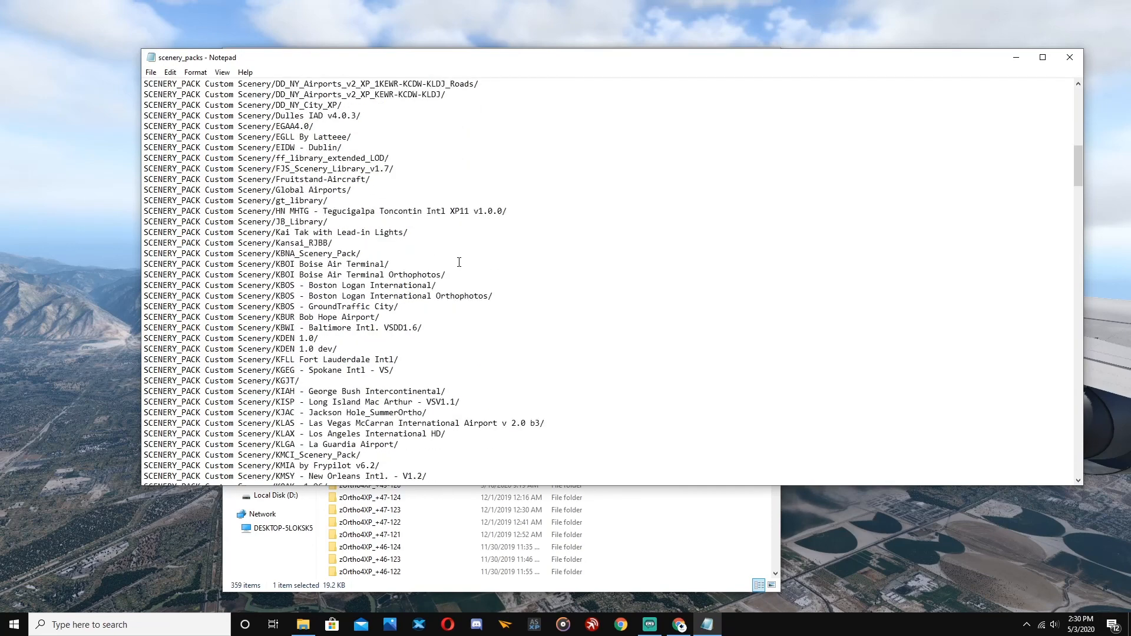
{"action": "scroll", "scroll_direction": "down", "scroll_amount": 3}
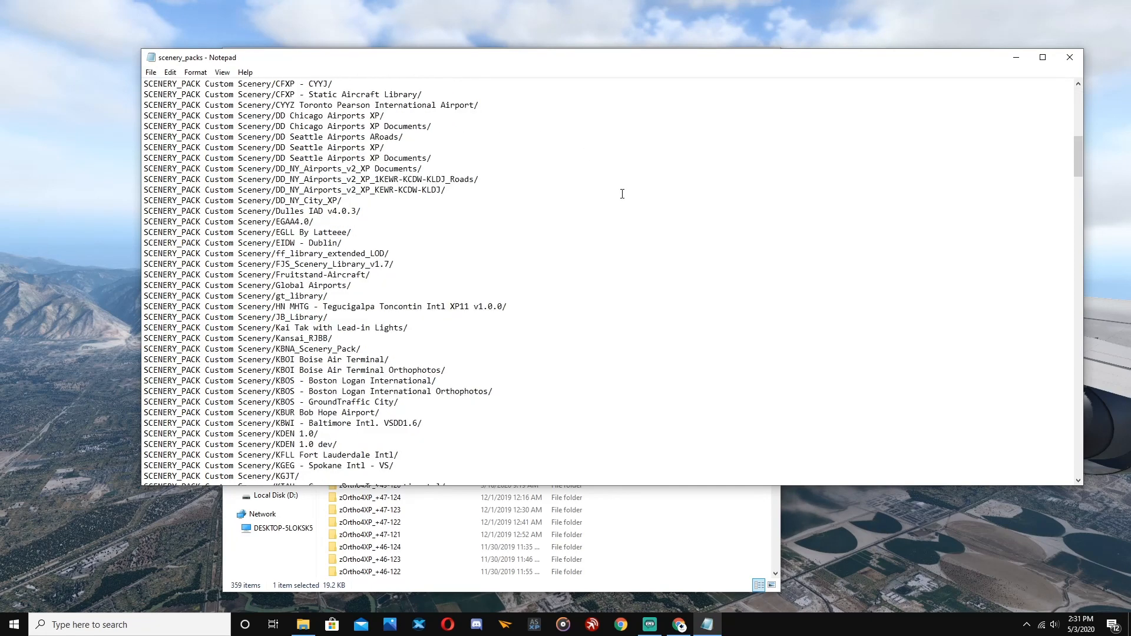
{"action": "scroll", "scroll_direction": "down", "scroll_amount": 3}
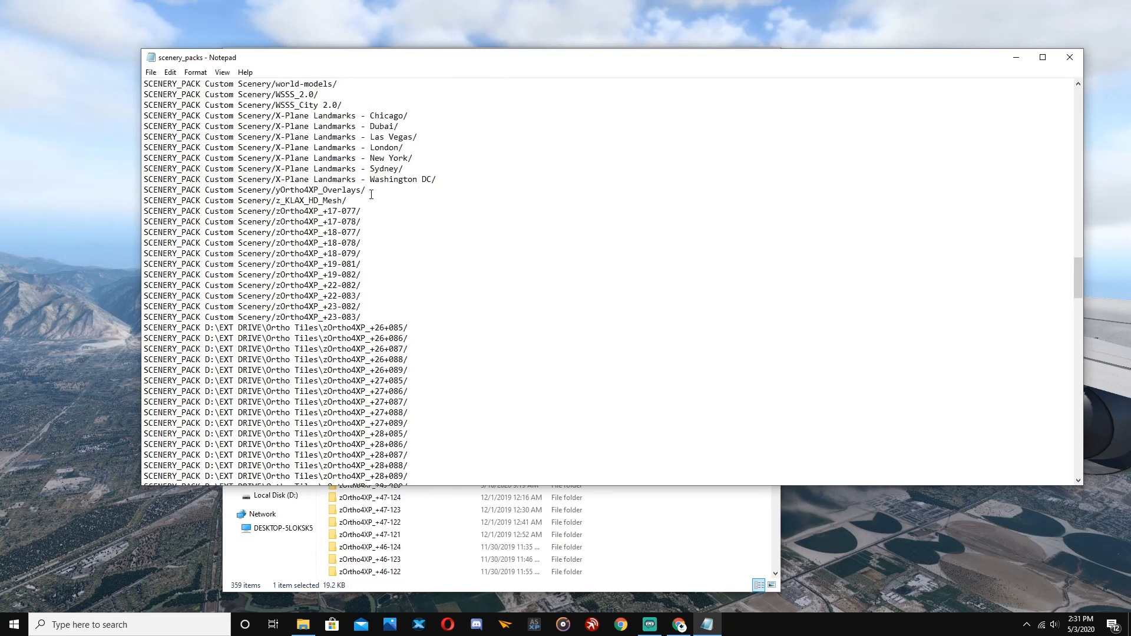
{"action": "mouse_move", "coordinate": [346, 153]}
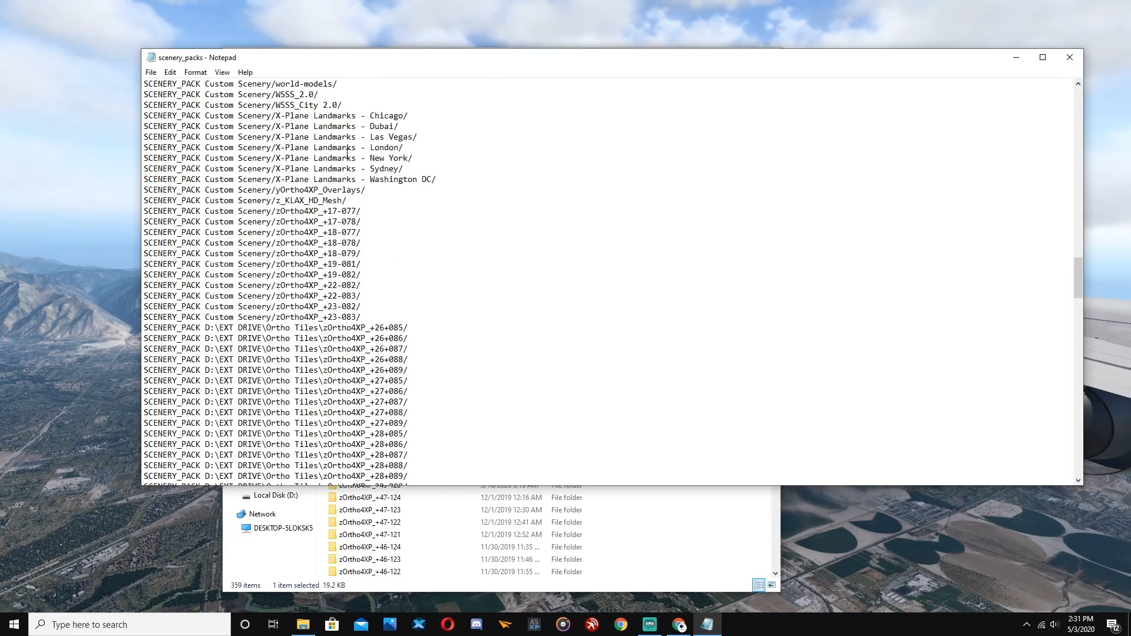
{"action": "scroll", "scroll_direction": "down", "scroll_amount": 3}
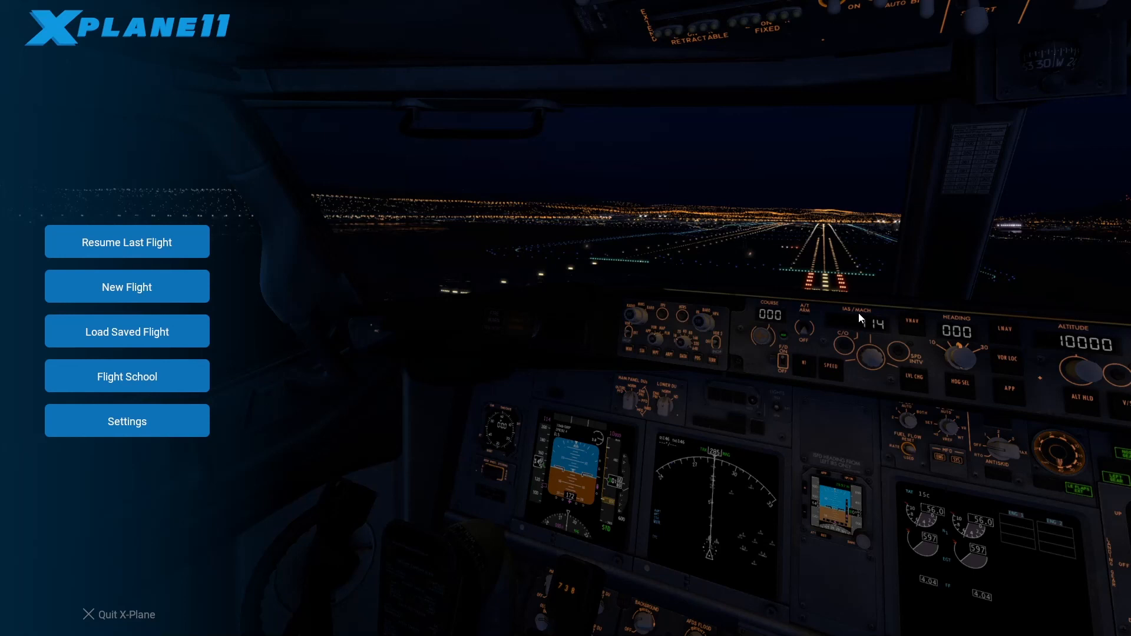
{"action": "mouse_move", "coordinate": [812, 300]}
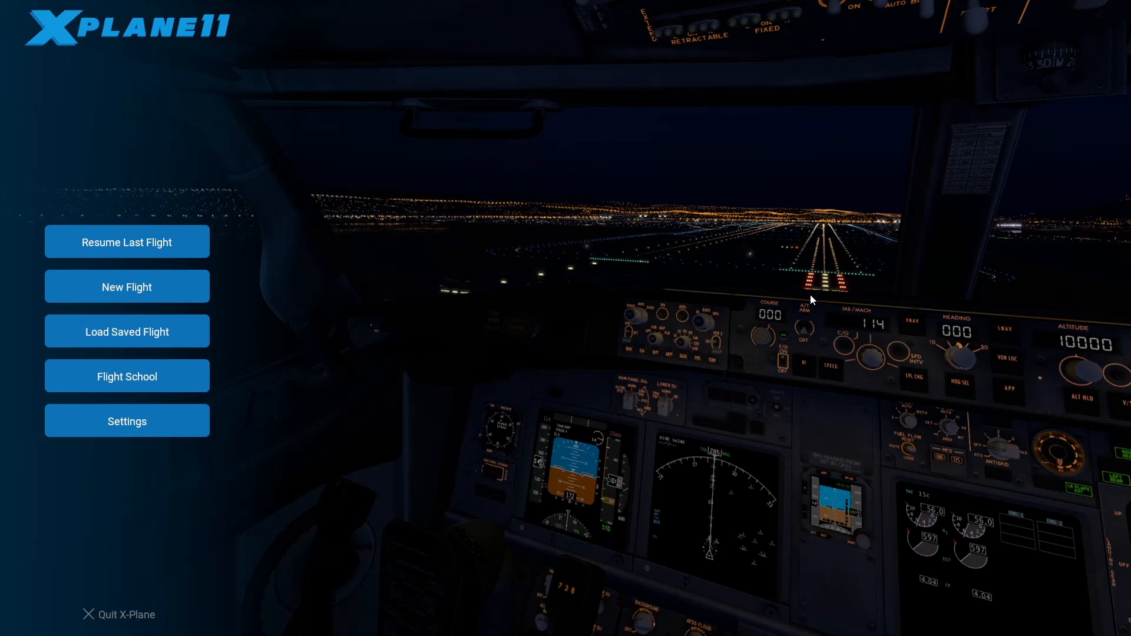